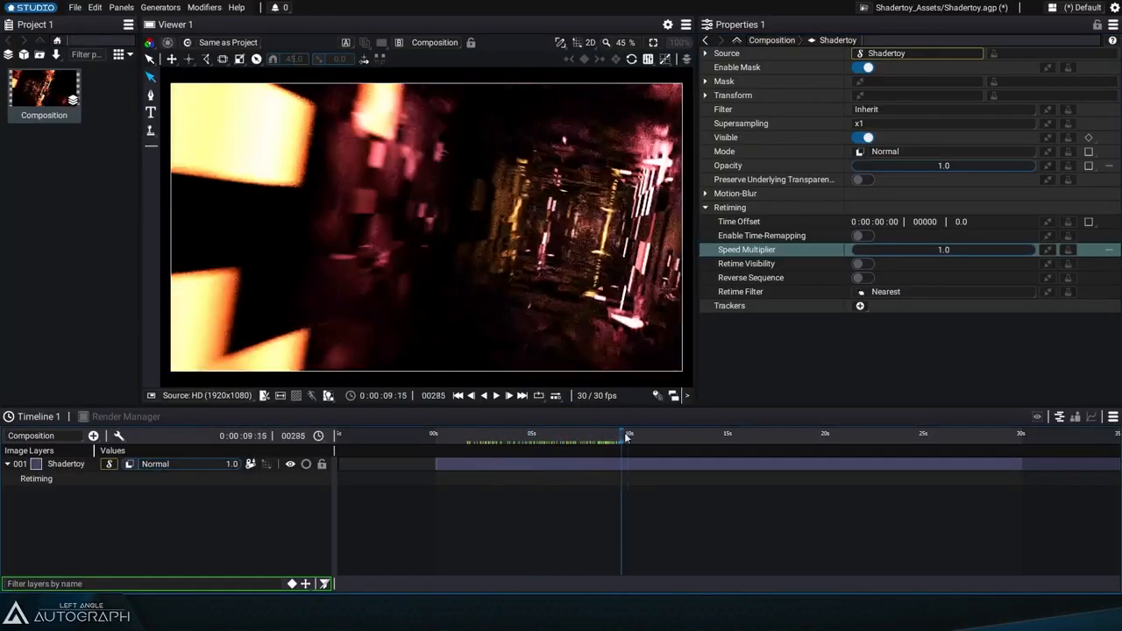
Scrub through the timeline to preview the Shadertoy tunnel animation
left_click_drag(629, 435, 677, 435)
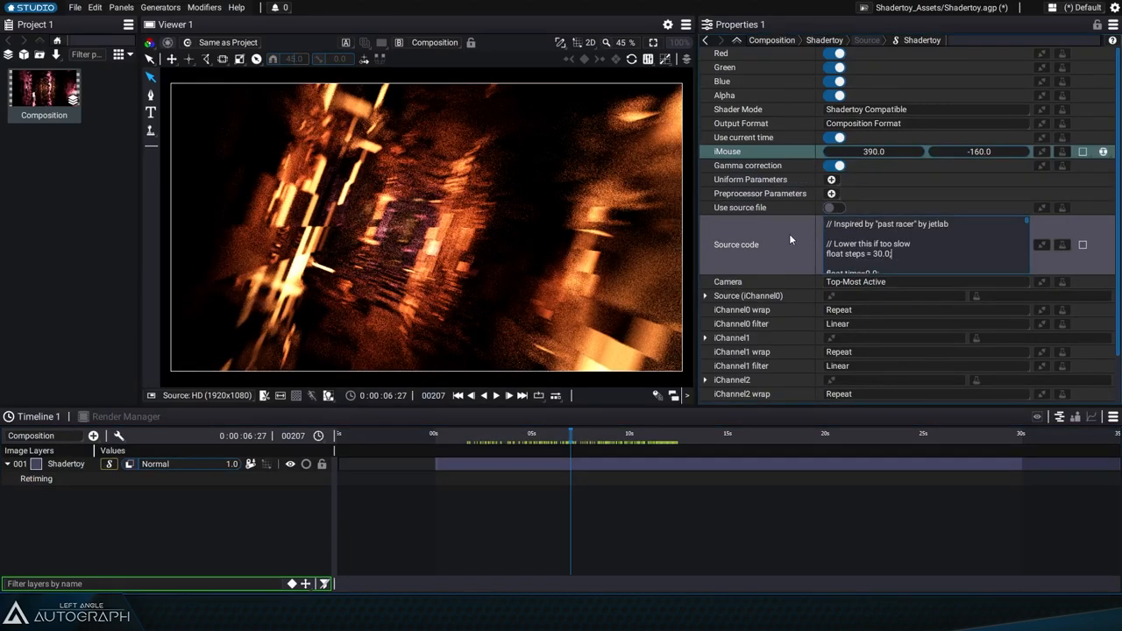
Replace the hardcoded 'float steps' line with a new steps uniform parameter
double_click(858, 253)
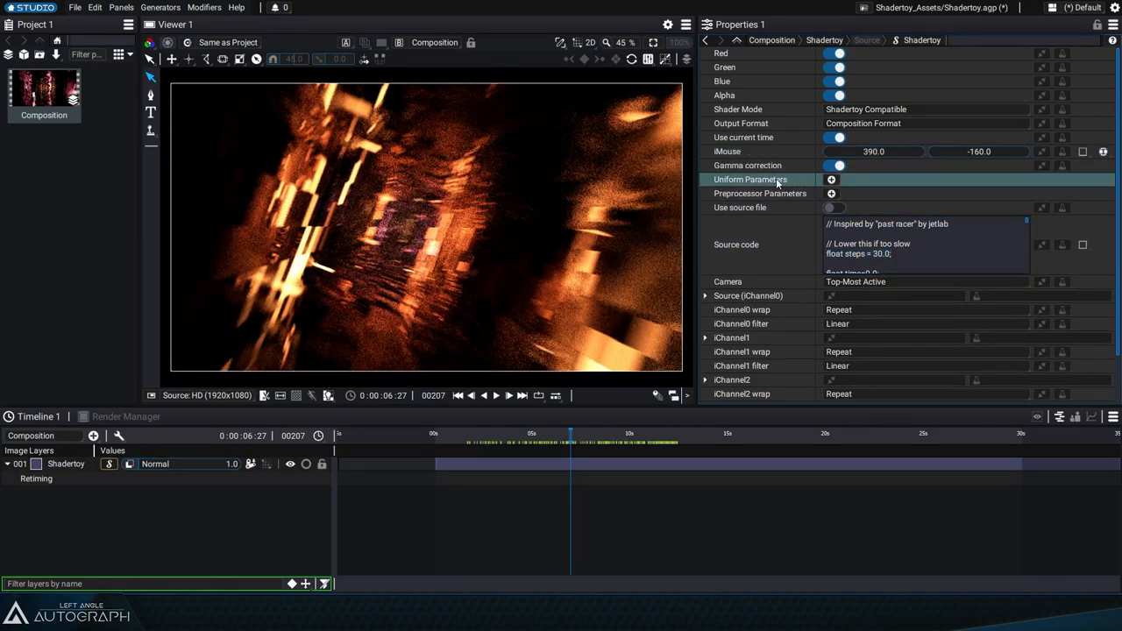
left_click(831, 179)
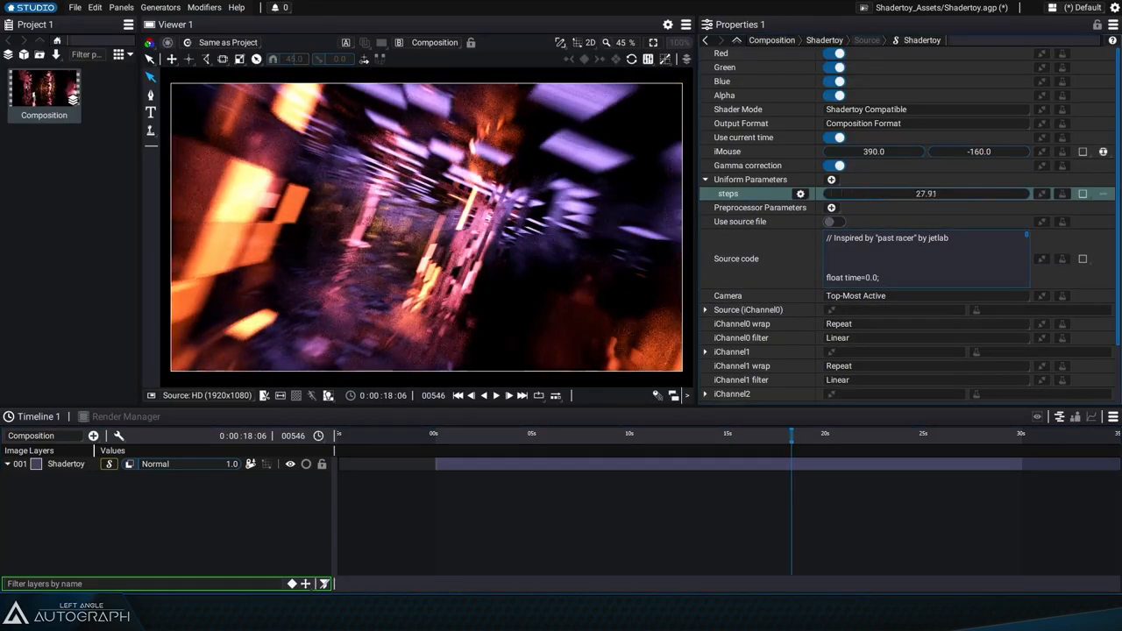
Reset steps and test keyframing it from 1.0 to 100.0, comparing in the timeline
left_click(574, 433)
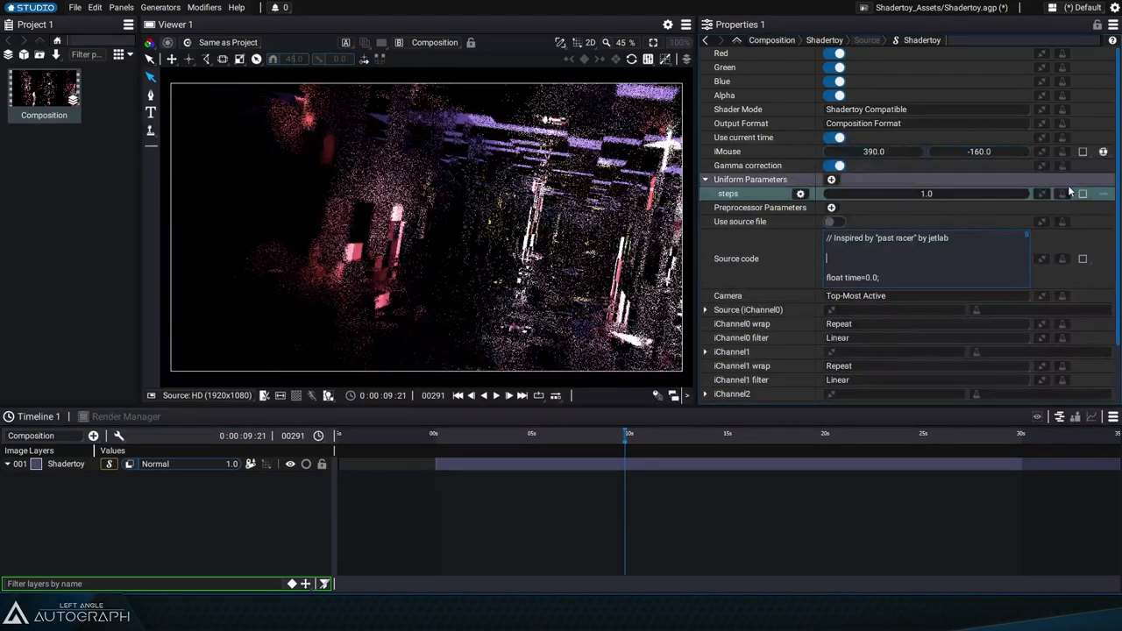
left_click(457, 394)
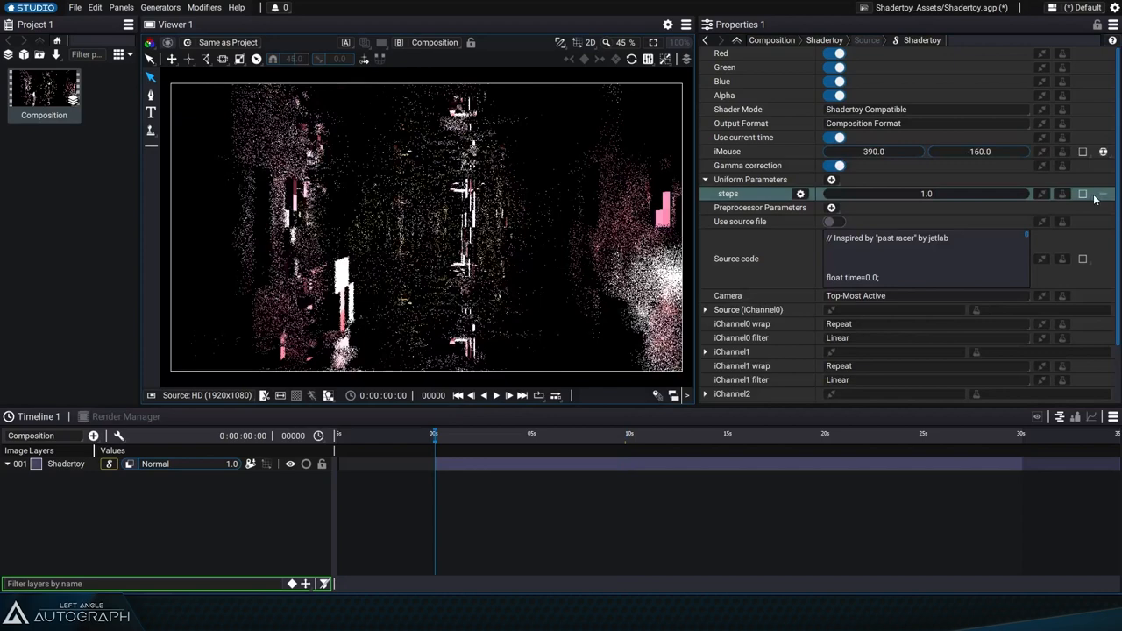
left_click(624, 433)
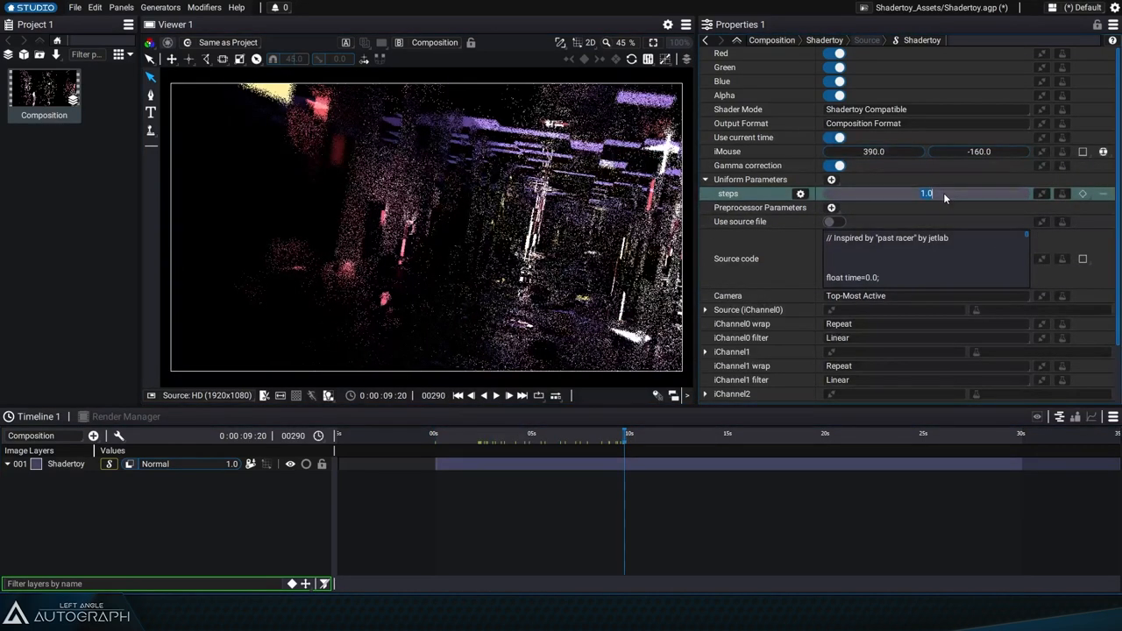
type("100.0")
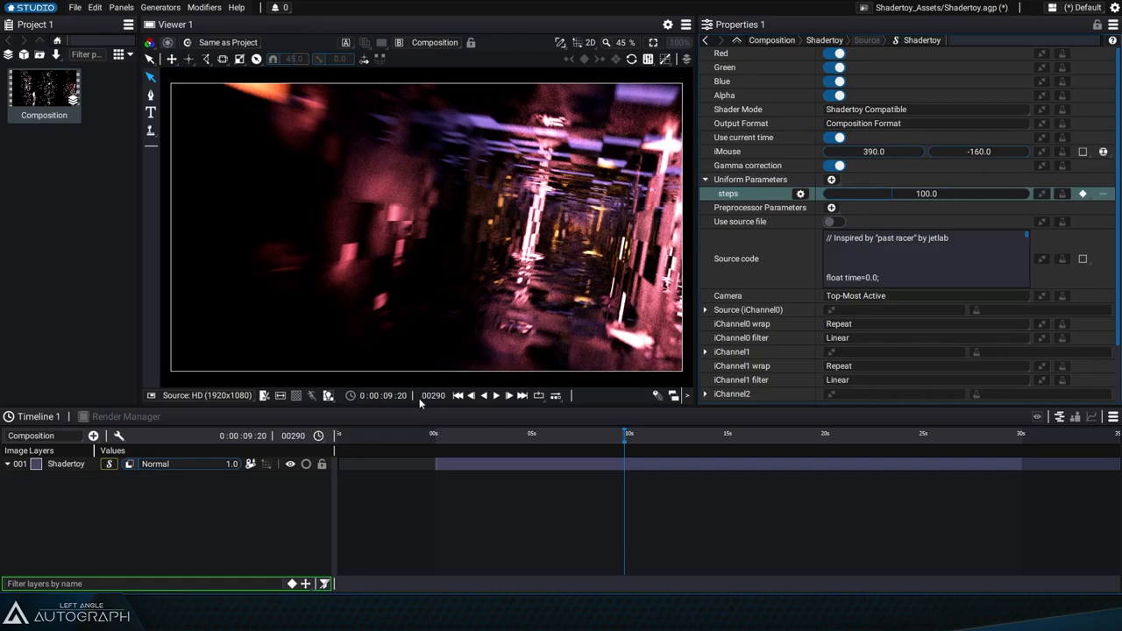
left_click_drag(630, 435, 501, 435)
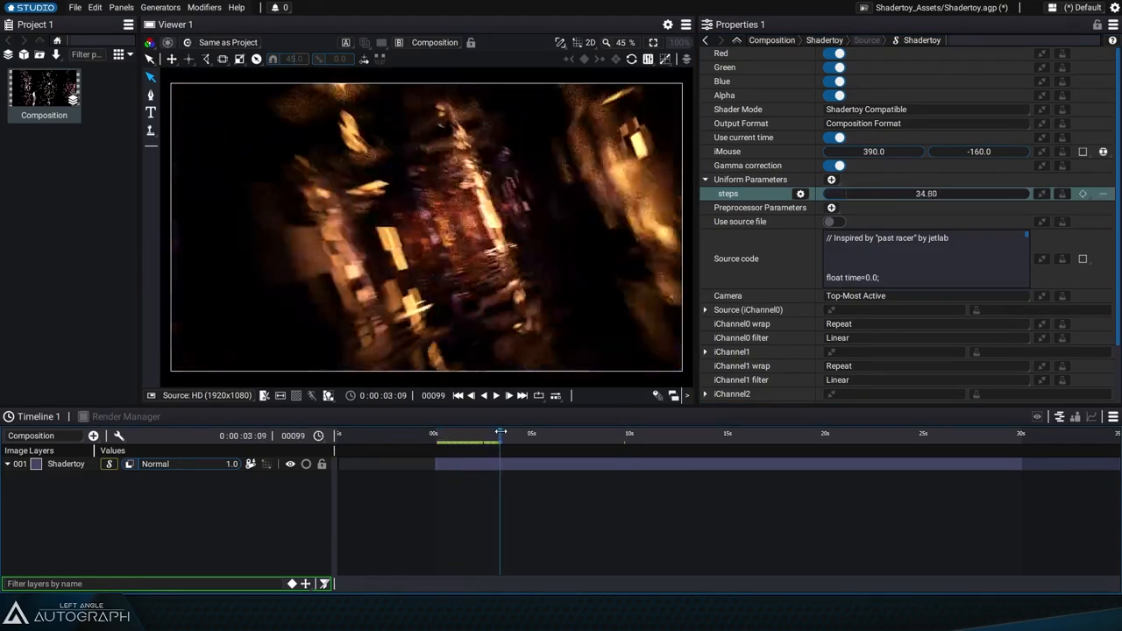
left_click(9, 463)
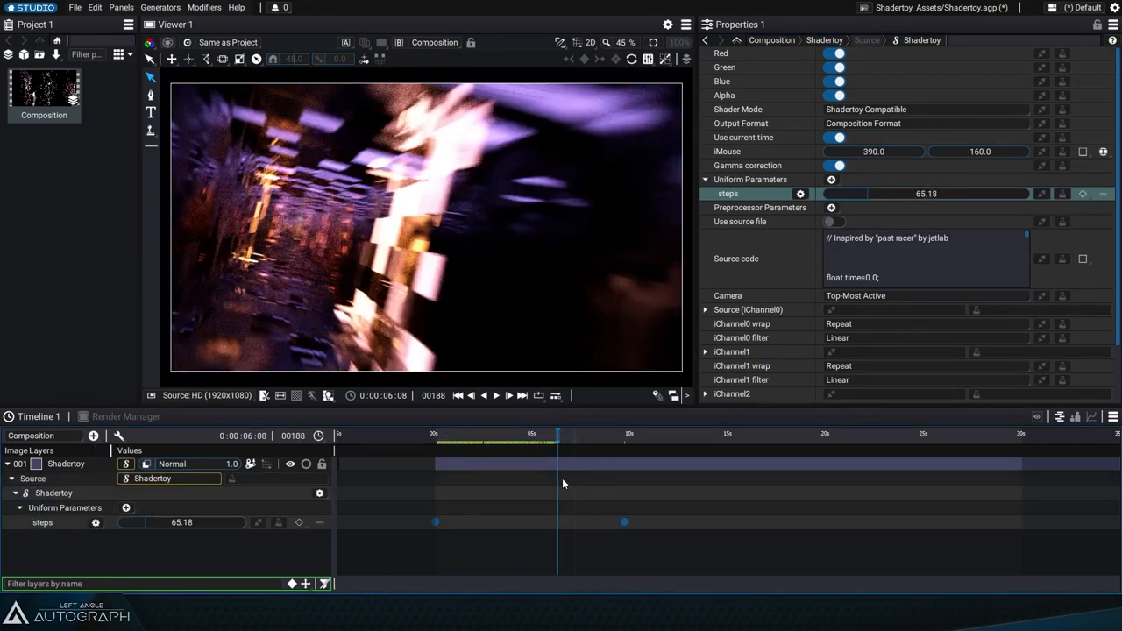
left_click_drag(558, 433, 474, 433)
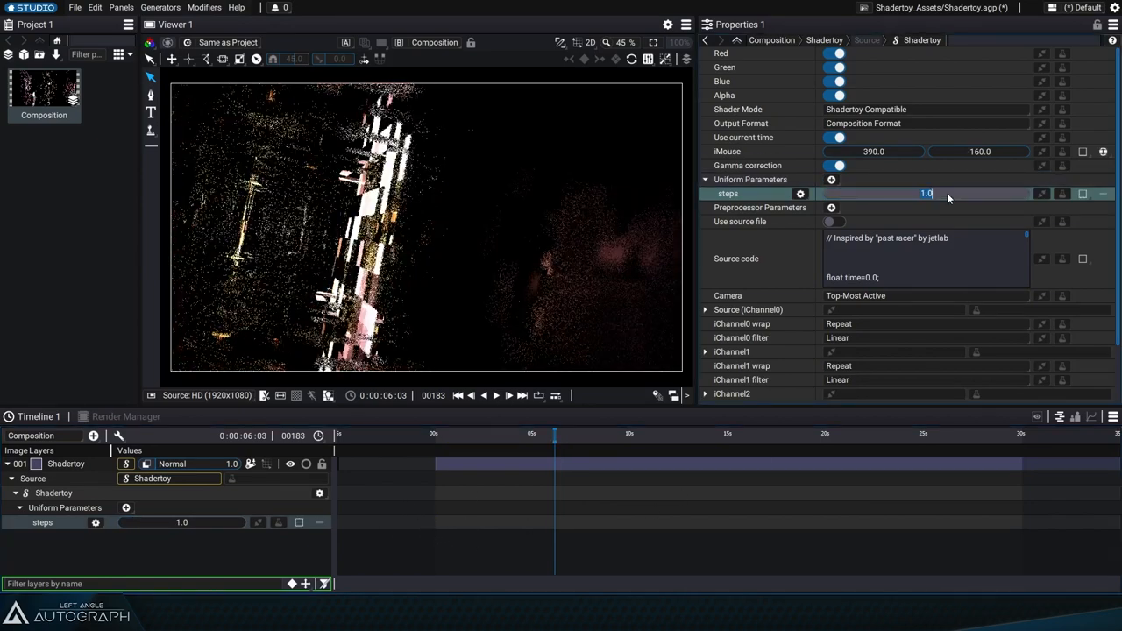
Enter a static steps value of 150.0 and preview the detailed tunnel
type("150.0")
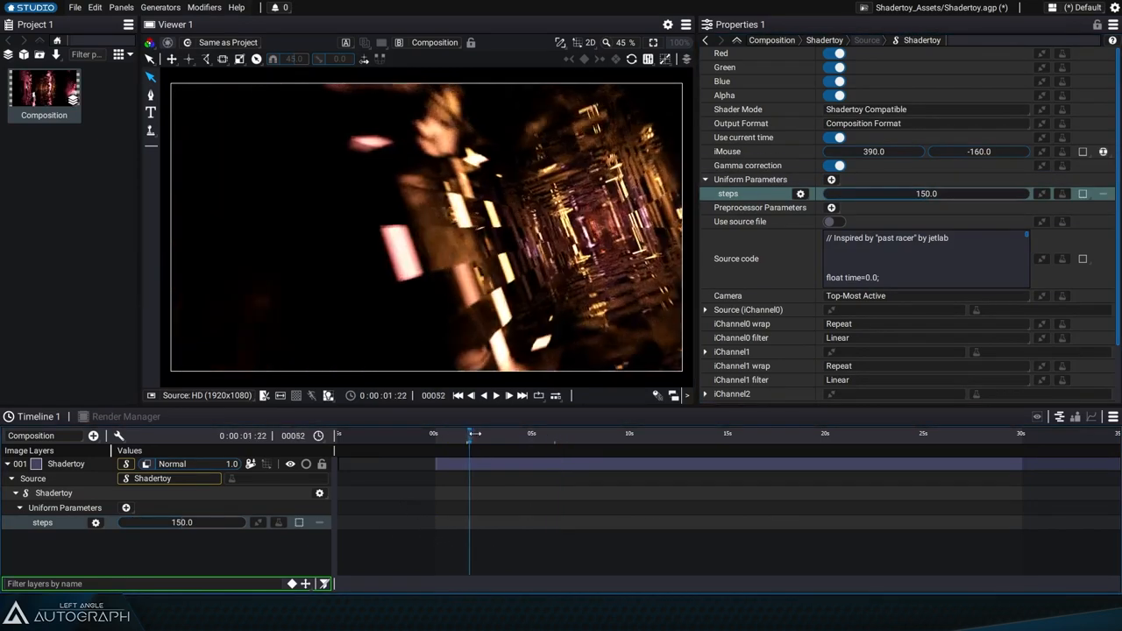
left_click_drag(474, 433, 588, 433)
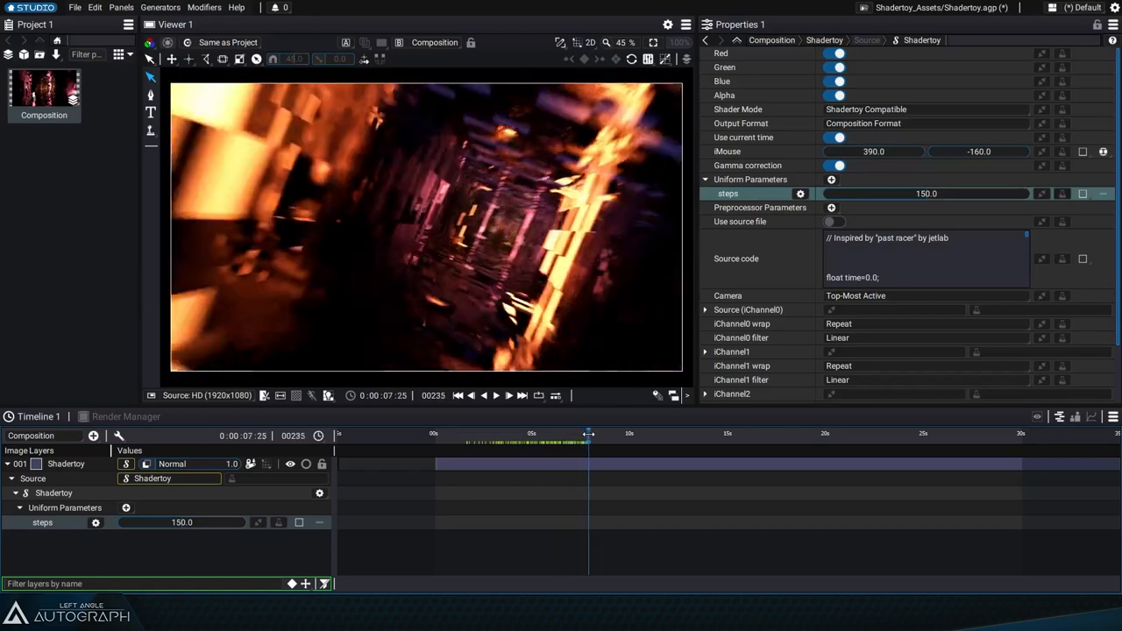
left_click_drag(589, 434, 528, 434)
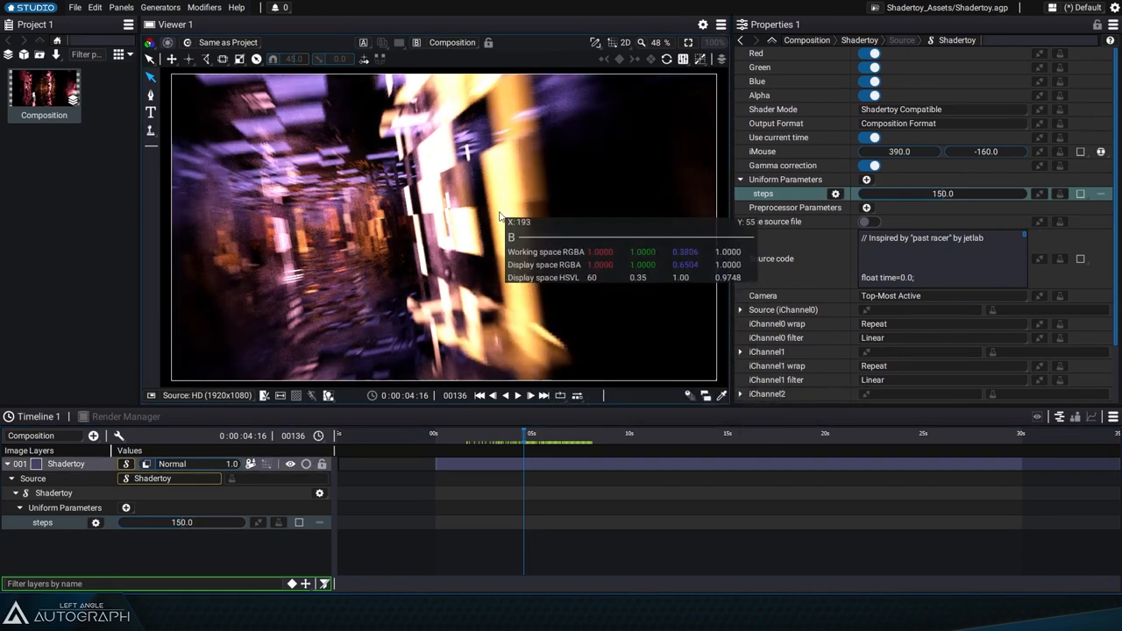
mouse_move(462, 235)
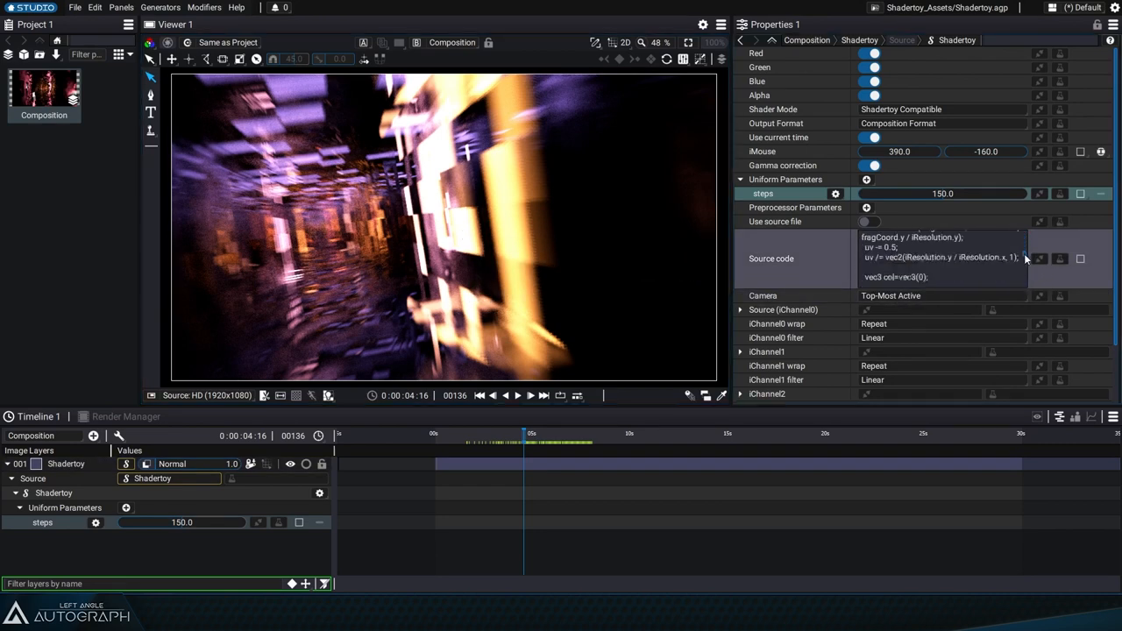
Add 'col *= 4.0;' before the shader output and check the brighter tunnel
scroll("down", 3)
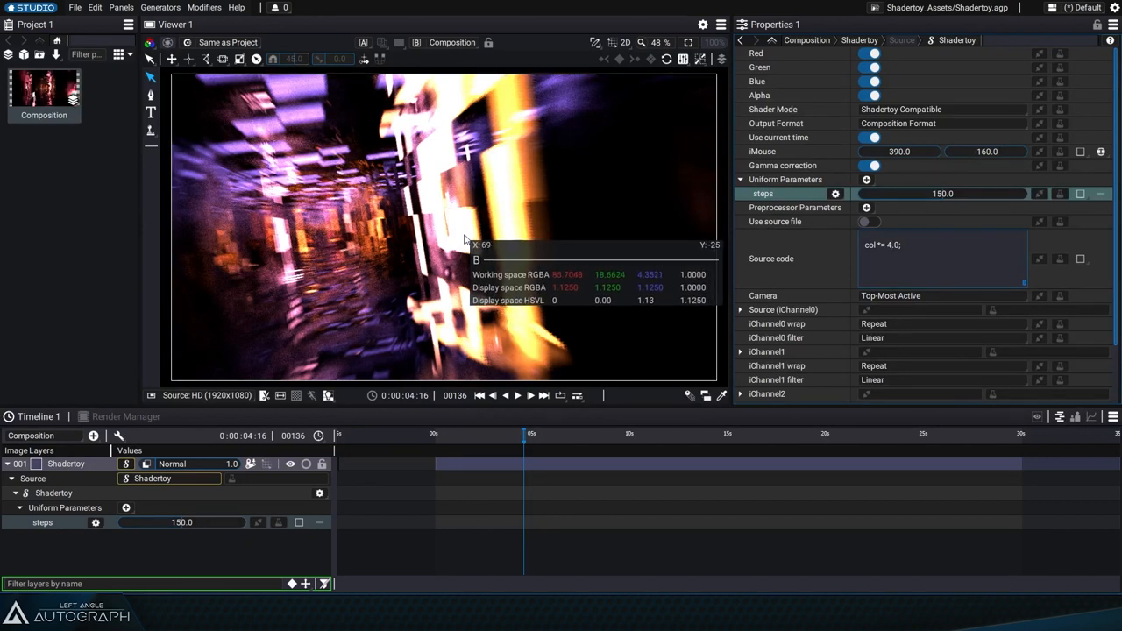
mouse_move(506, 434)
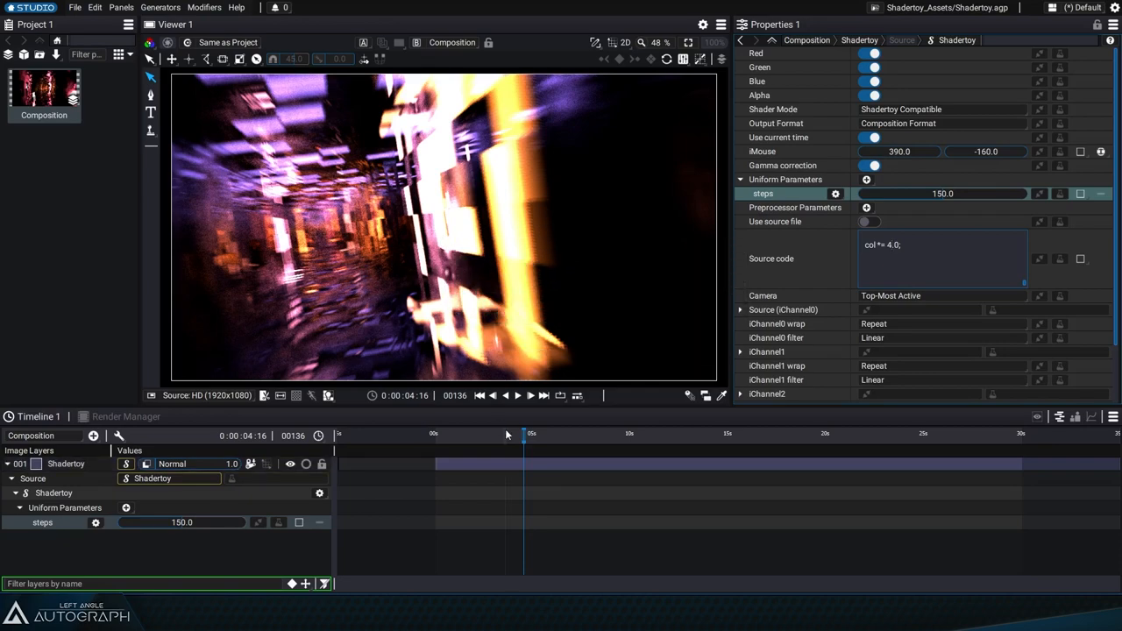
left_click_drag(525, 435, 561, 435)
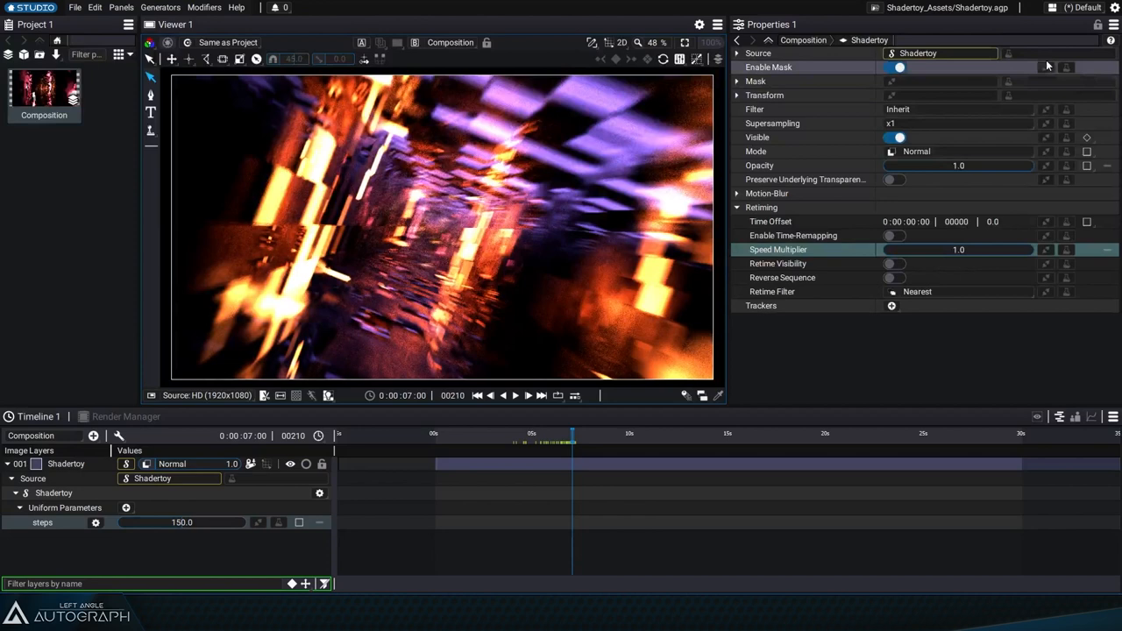
Add a Glow modifier to the Shadertoy layer and raise its Size to 20.0
left_click(1009, 54)
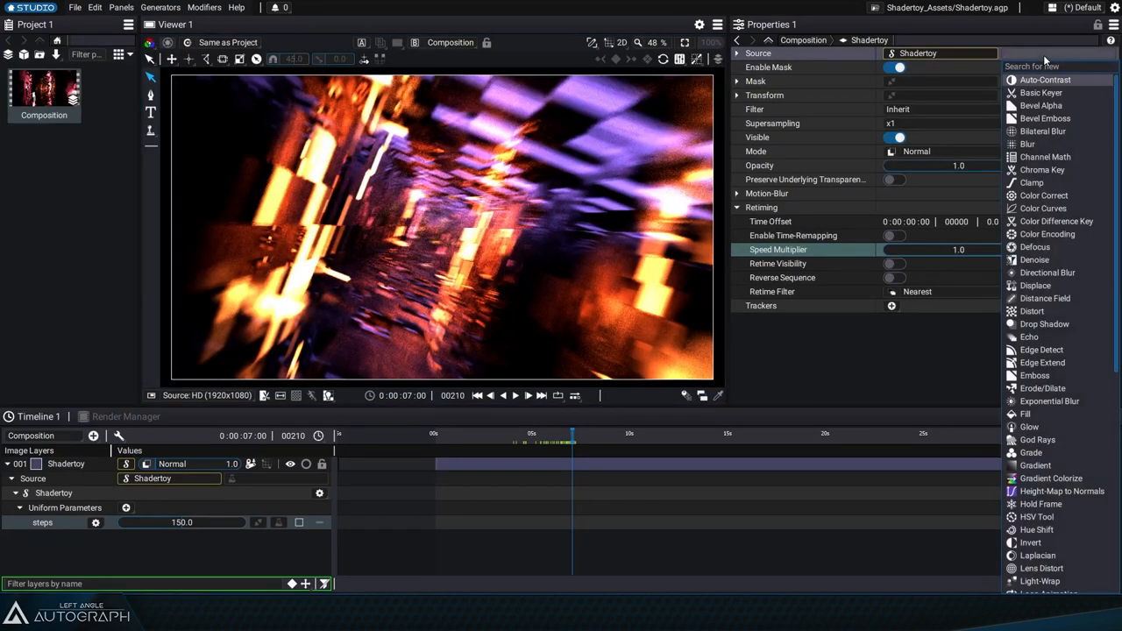
type("glow")
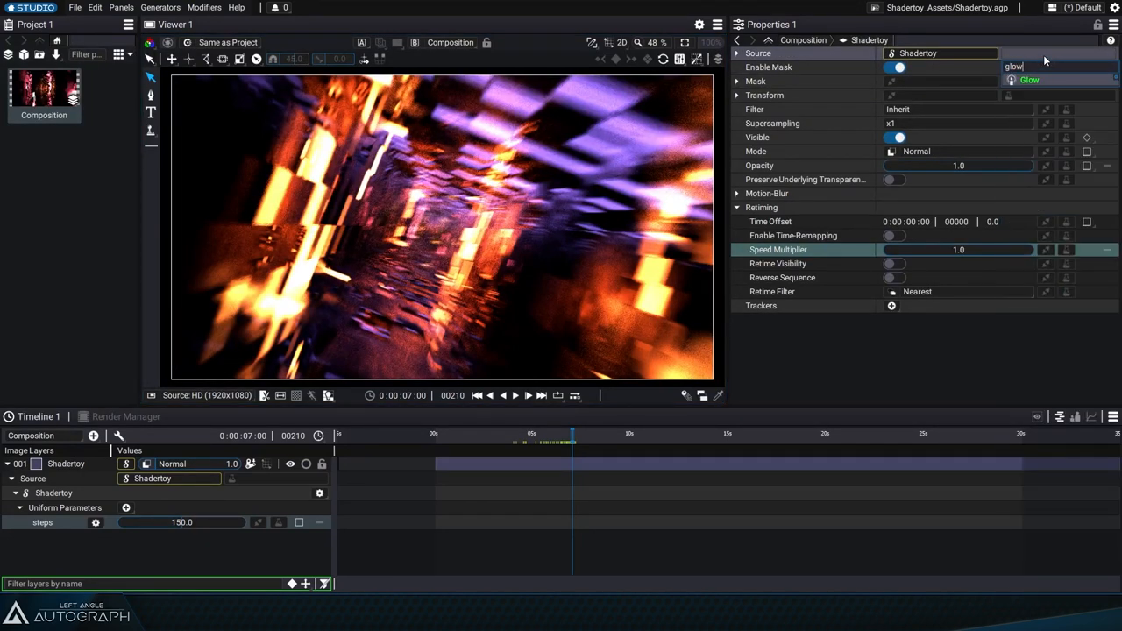
left_click(1029, 79)
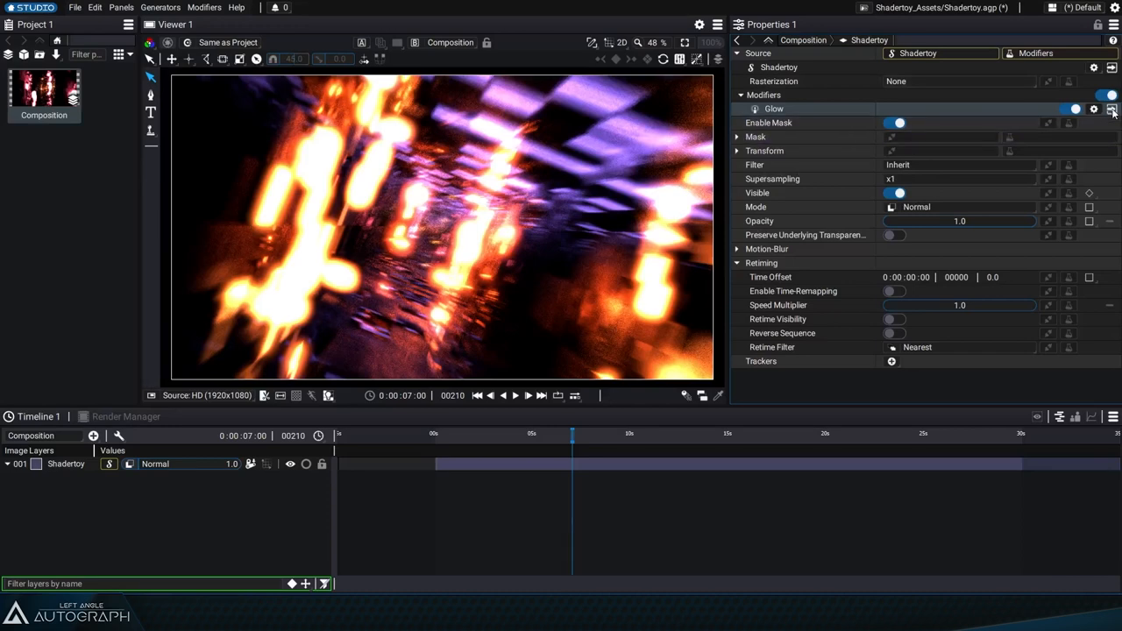
left_click(1092, 109)
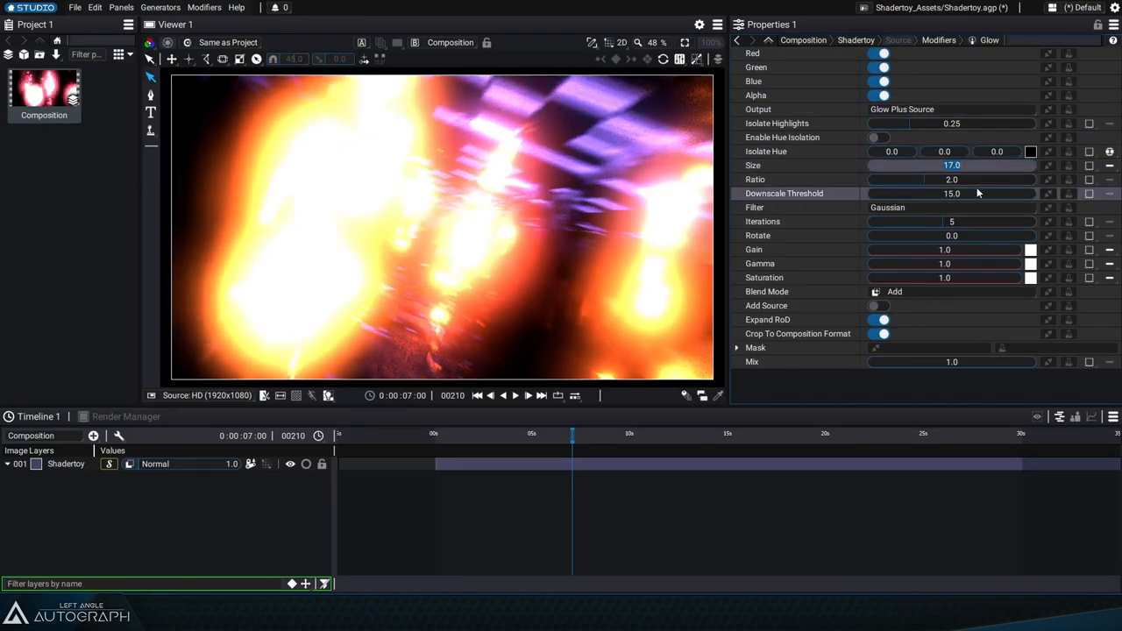
left_click_drag(920, 165, 951, 165)
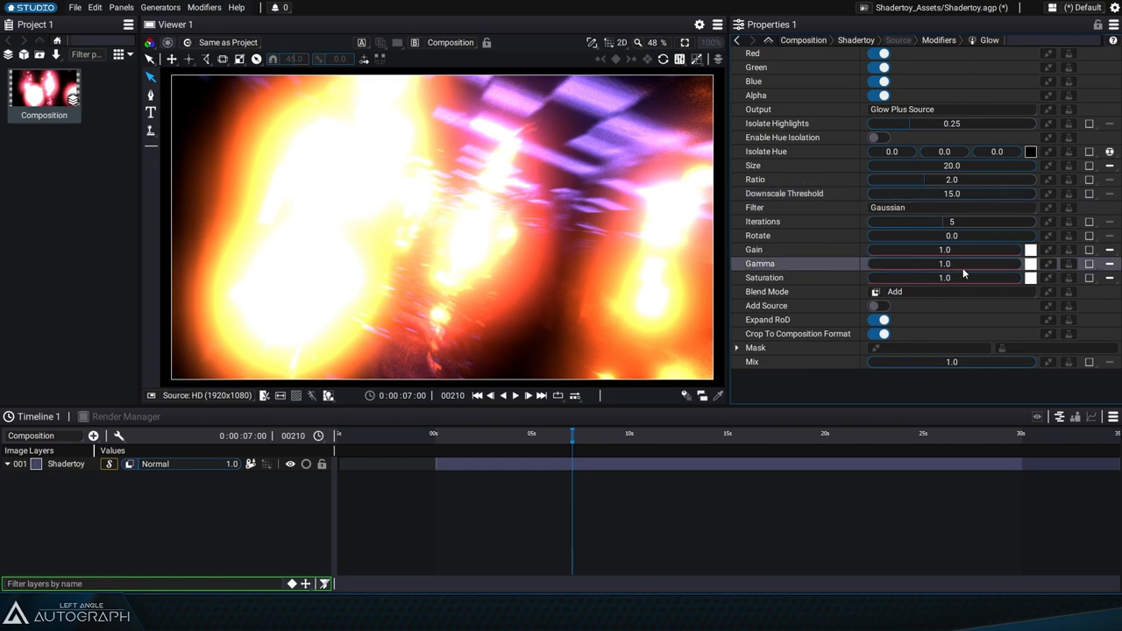
left_click_drag(951, 249, 885, 249)
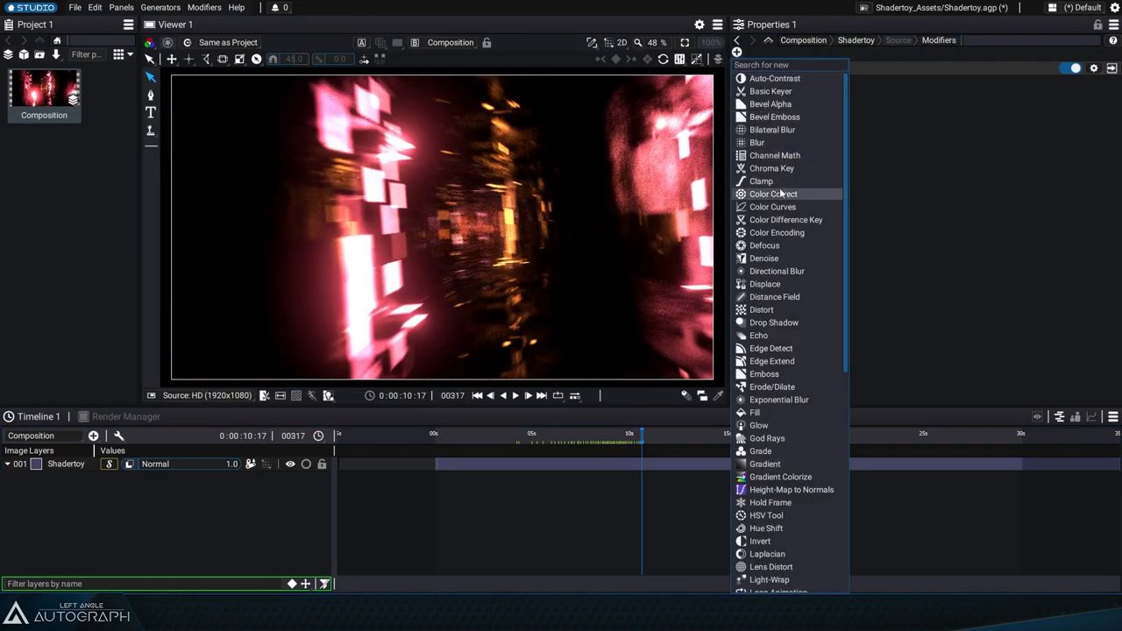
Add a Defocus modifier at 24.0 using a new Gradient depth map, changing its Type
left_click(764, 245)
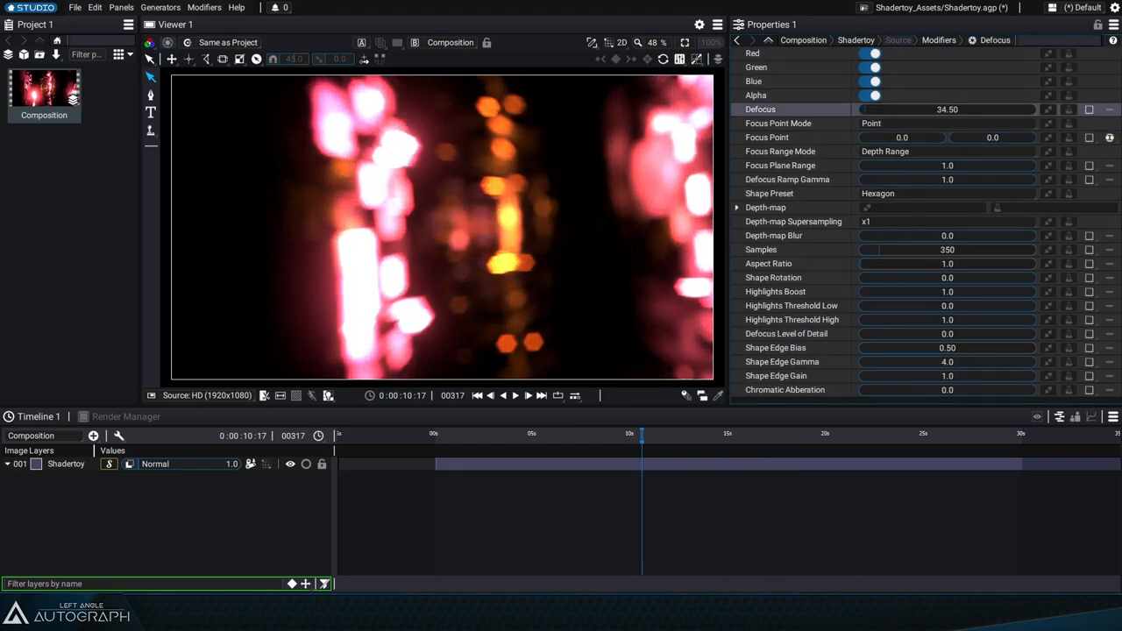
left_click_drag(642, 435, 603, 435)
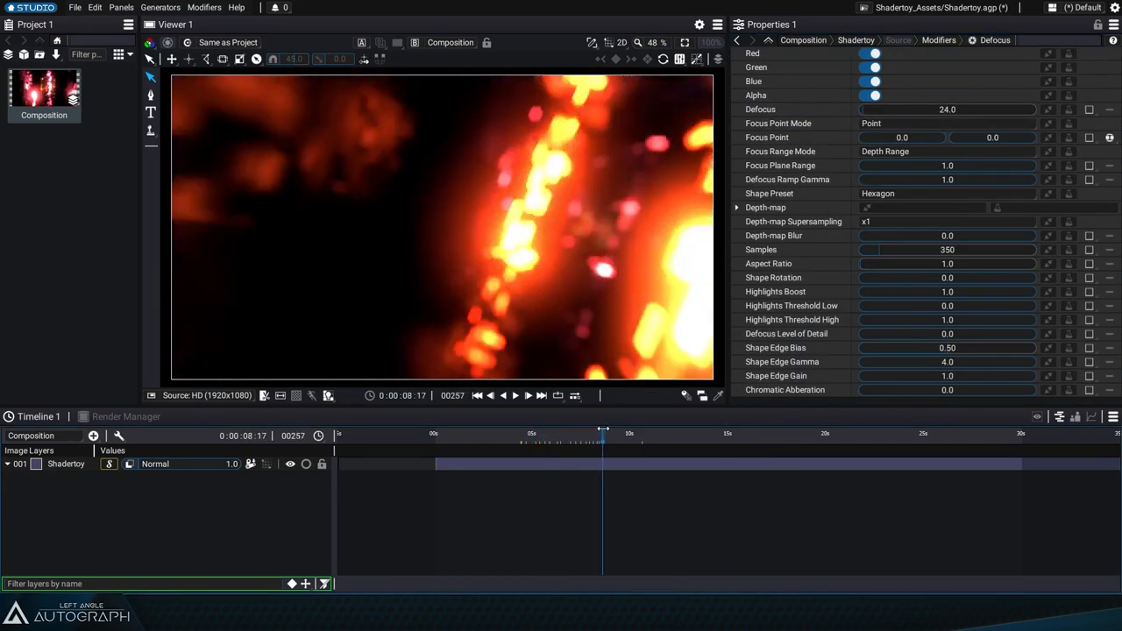
left_click_drag(603, 434, 580, 434)
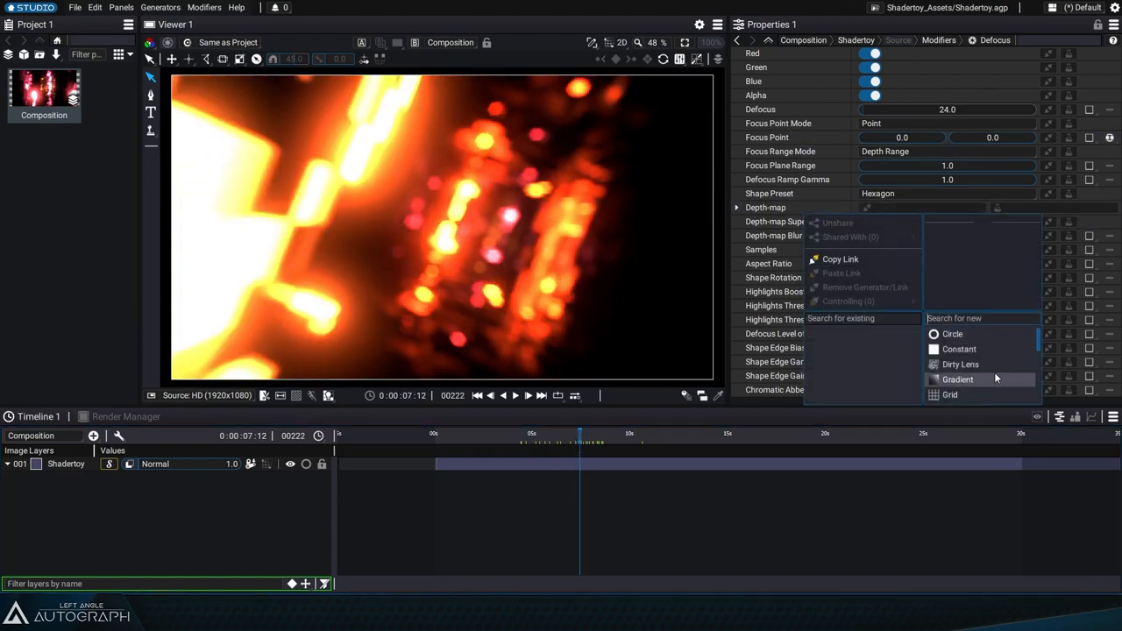
left_click(957, 378)
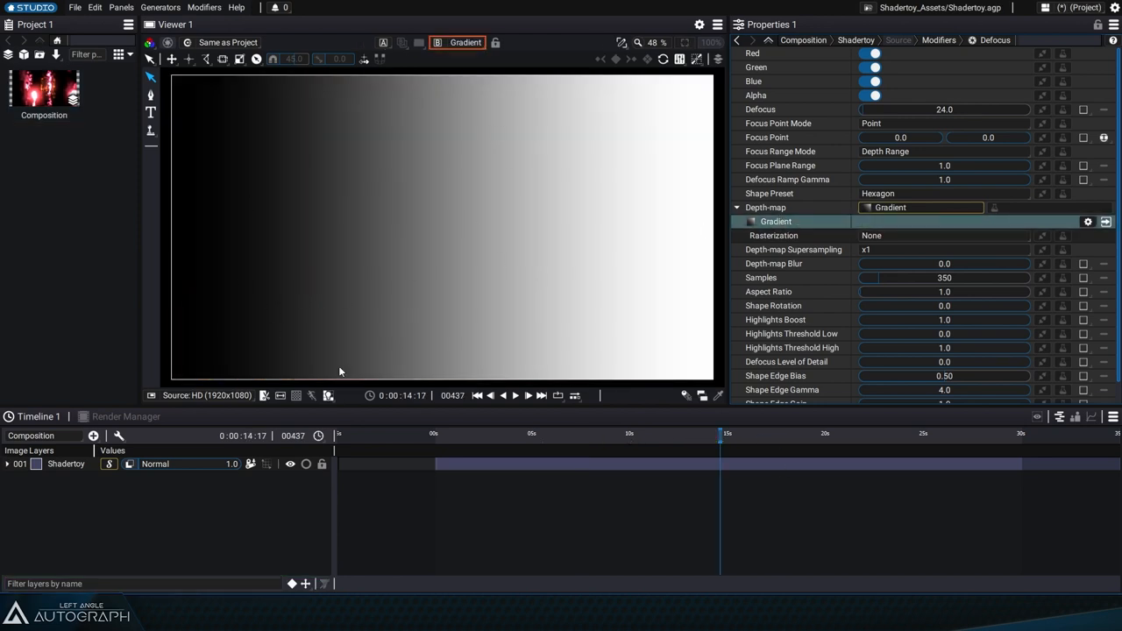
mouse_move(591, 196)
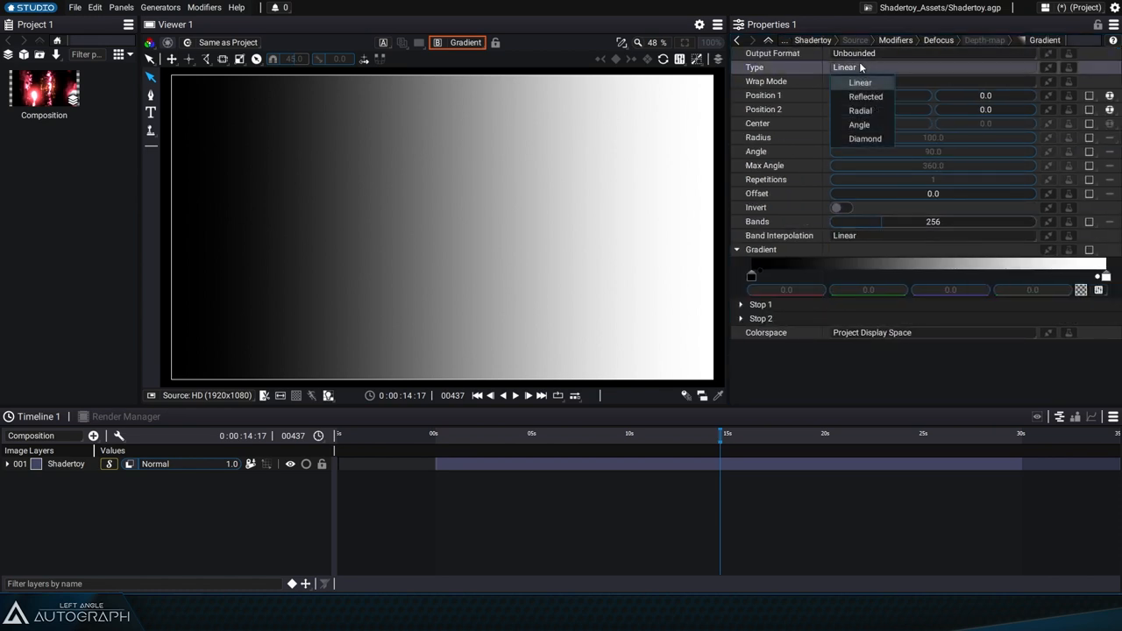
left_click(860, 111)
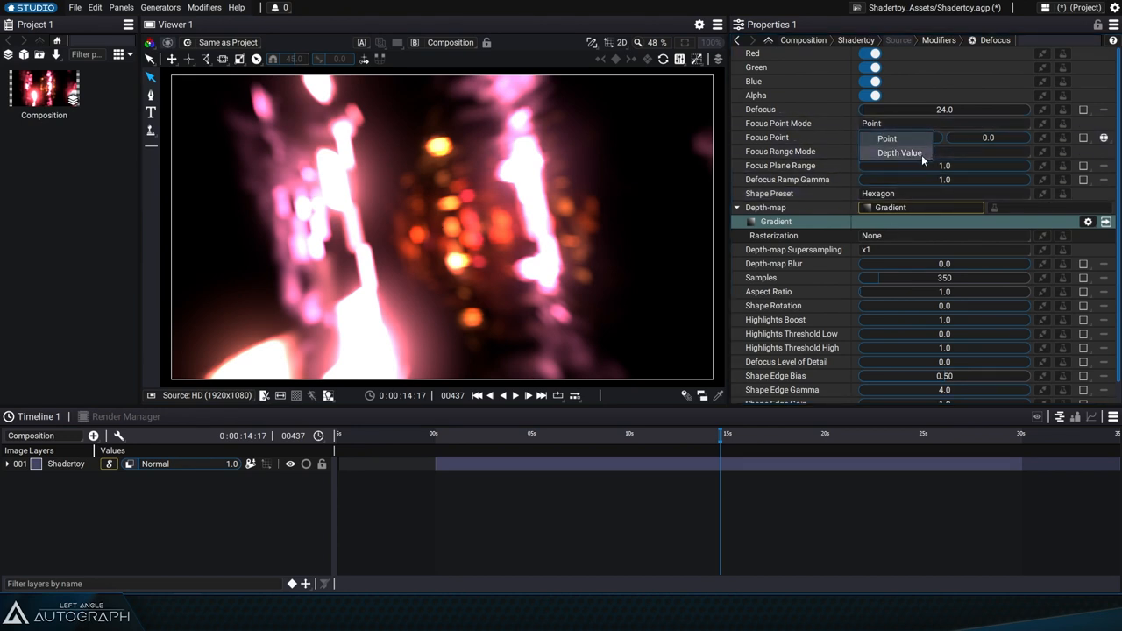
Set Defocus to focus by Depth Value at 1.0 and preview the blurred tunnel
left_click(899, 152)
type("1")
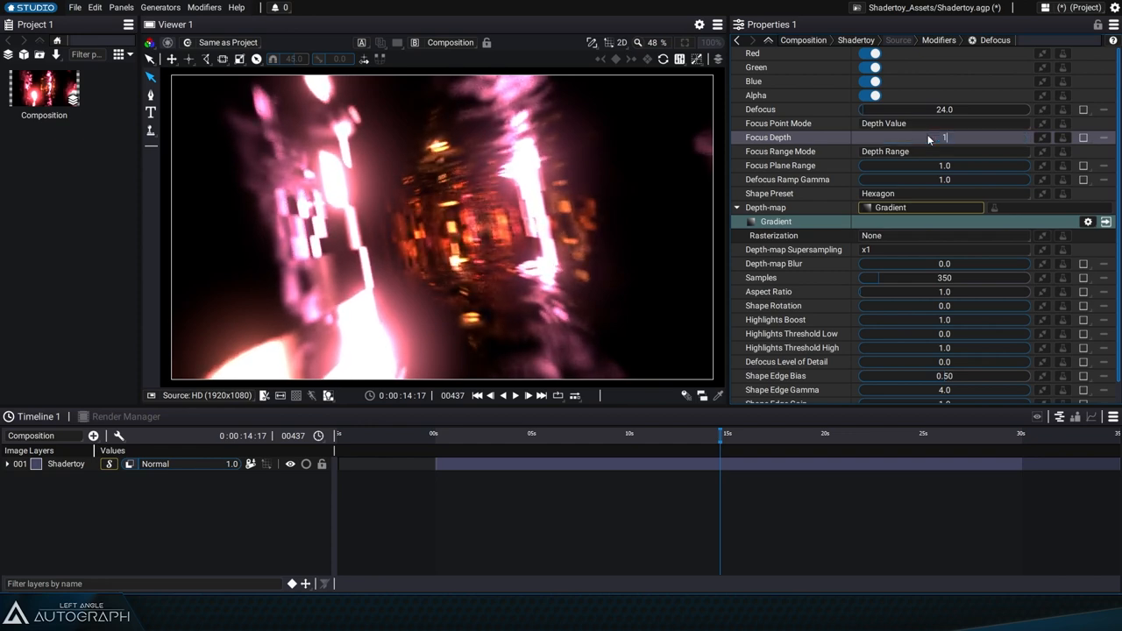
left_click(586, 434)
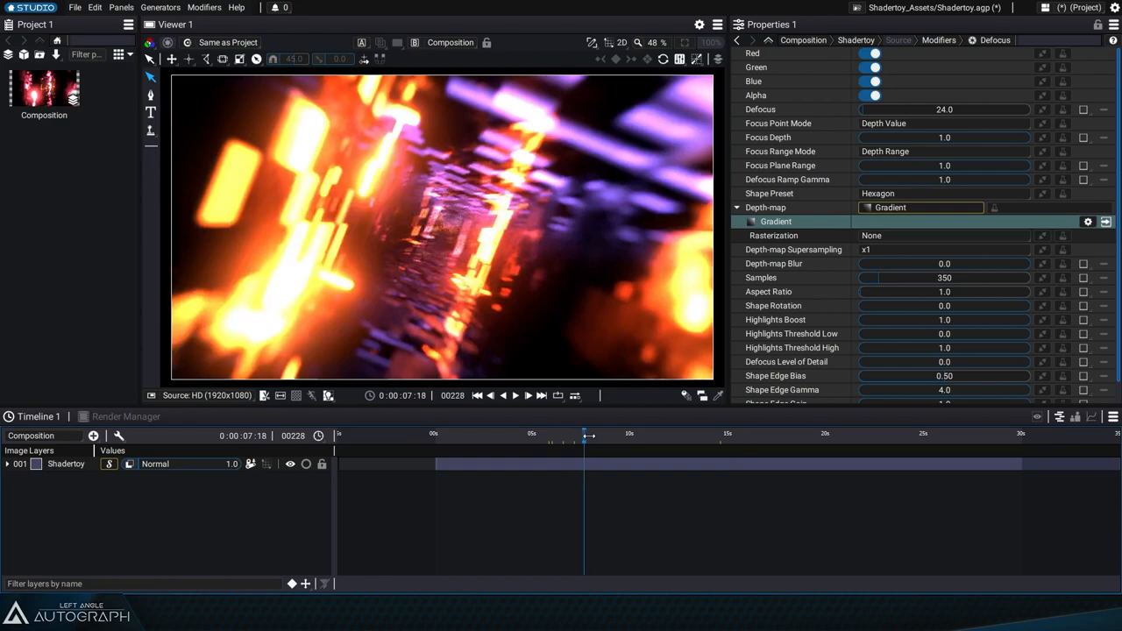
left_click_drag(583, 433, 643, 434)
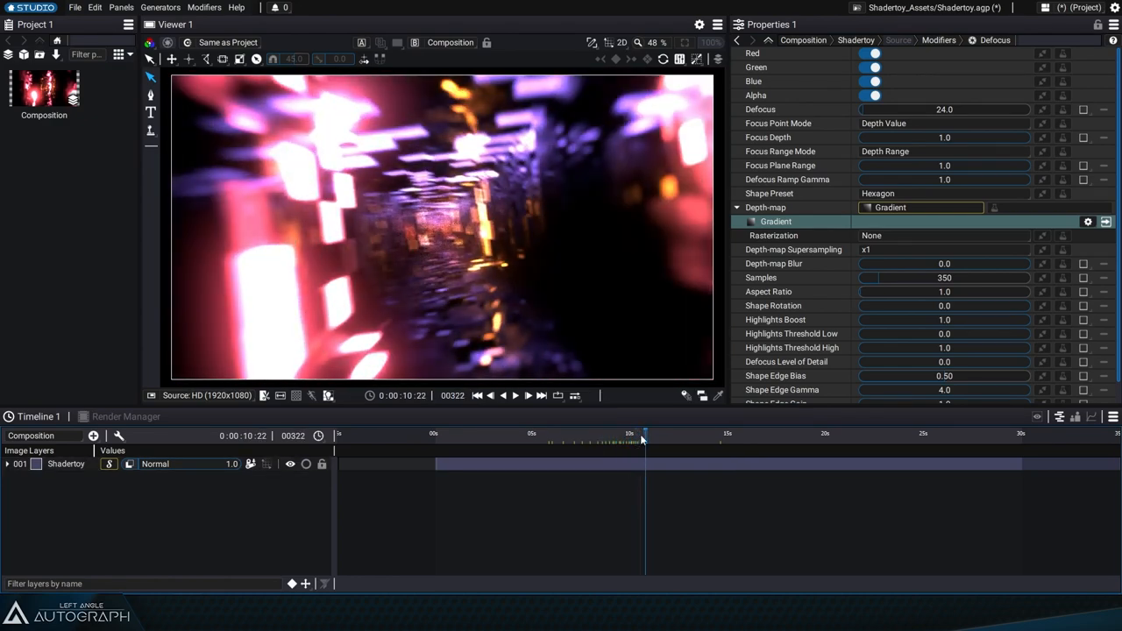
left_click_drag(643, 435, 761, 436)
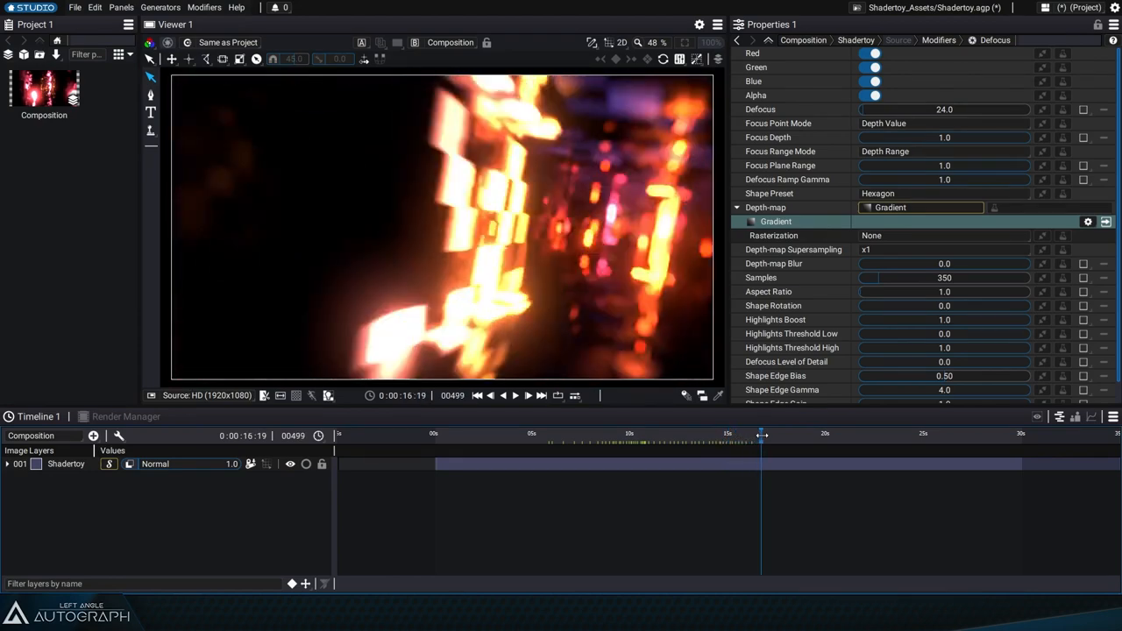
left_click_drag(761, 433, 609, 433)
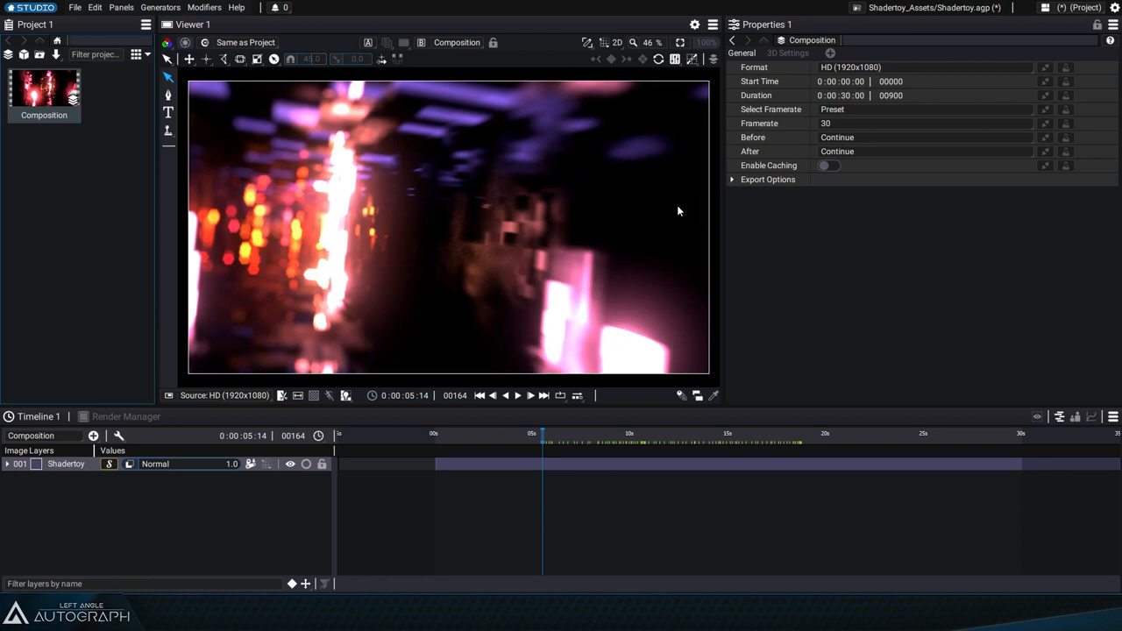
Create a CTRL custom panel exposing the steps uniform (100) and Defocus amount (50)
left_click(874, 54)
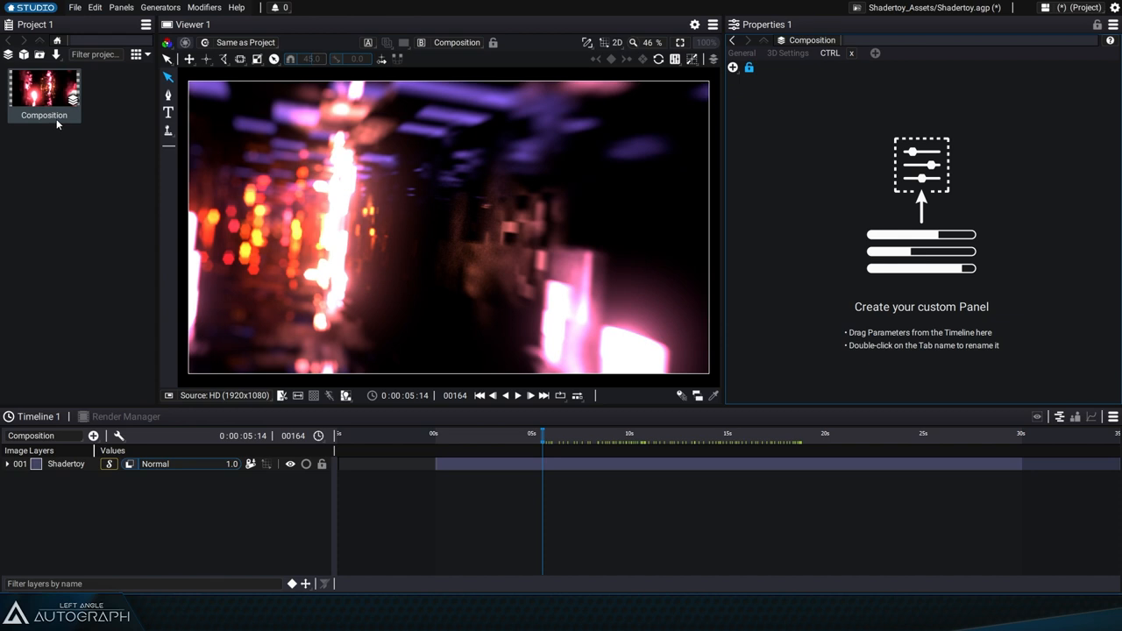
left_click(8, 464)
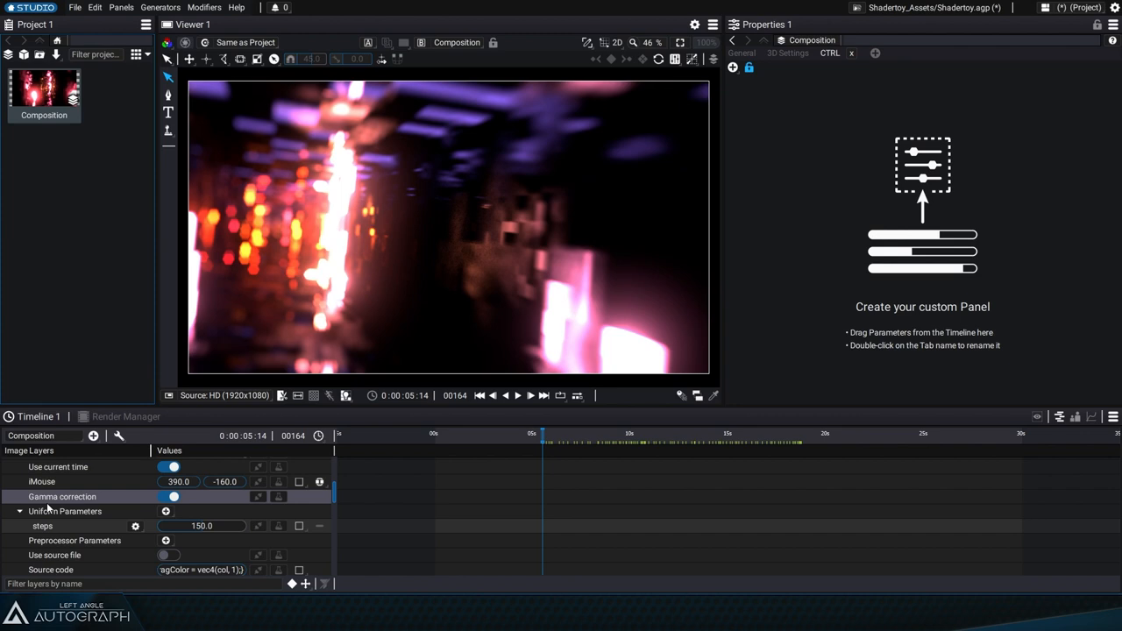
left_click(42, 525)
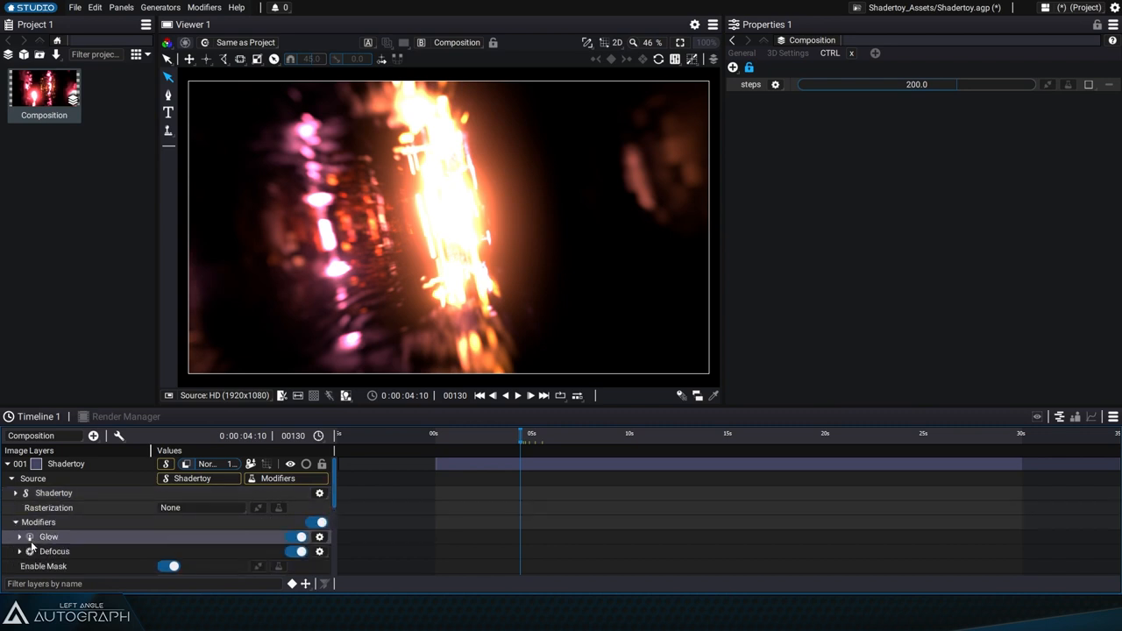
left_click(19, 552)
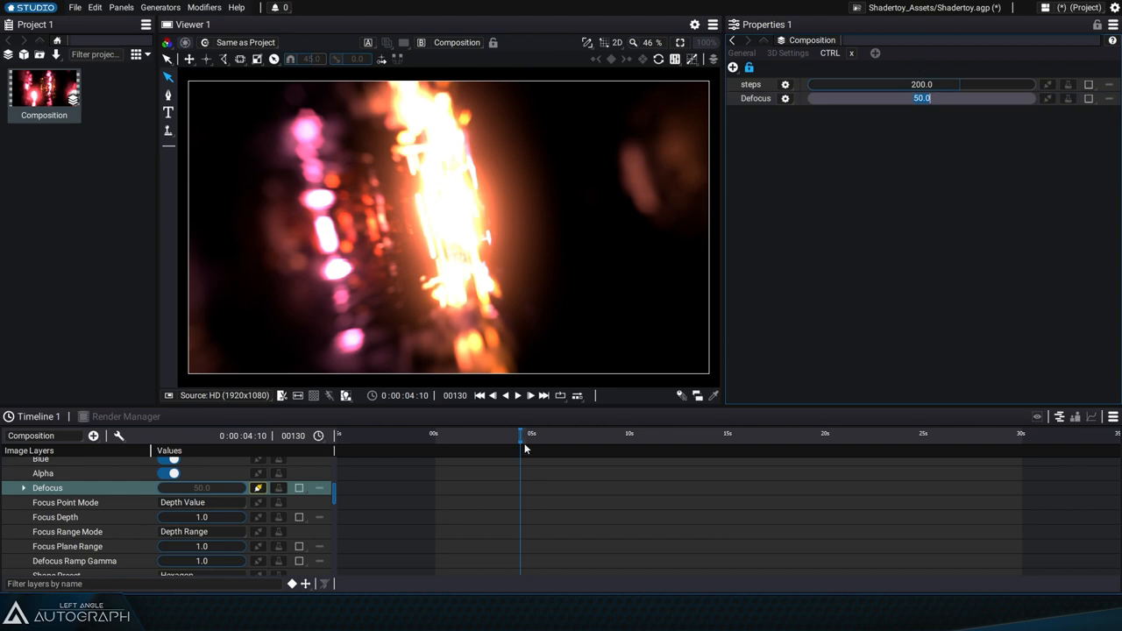
left_click_drag(521, 432, 583, 433)
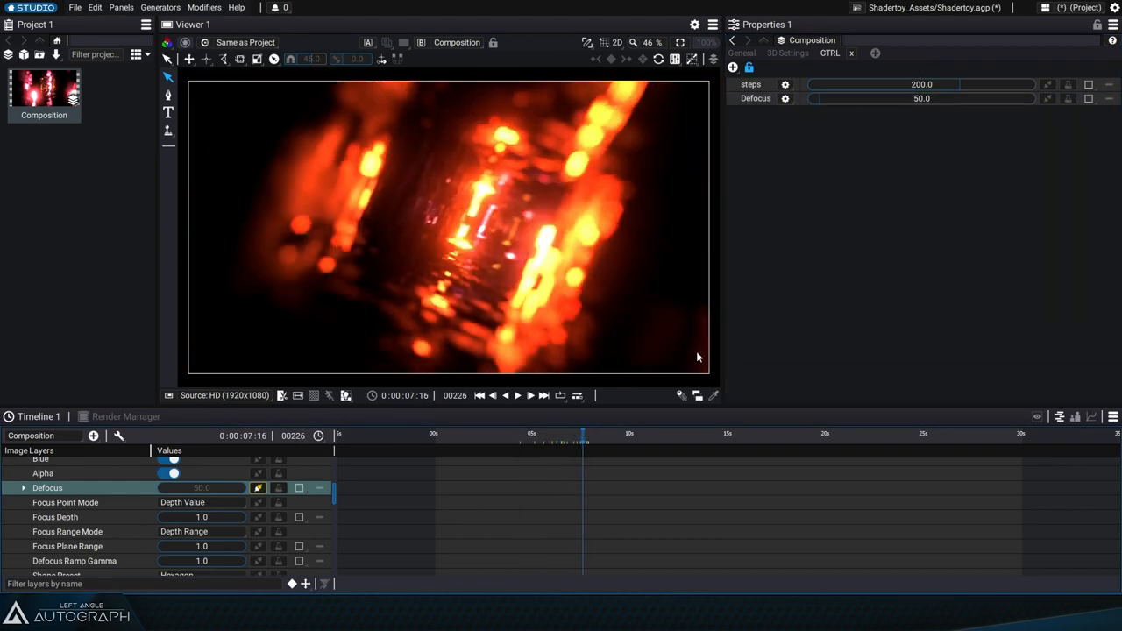
left_click(784, 97)
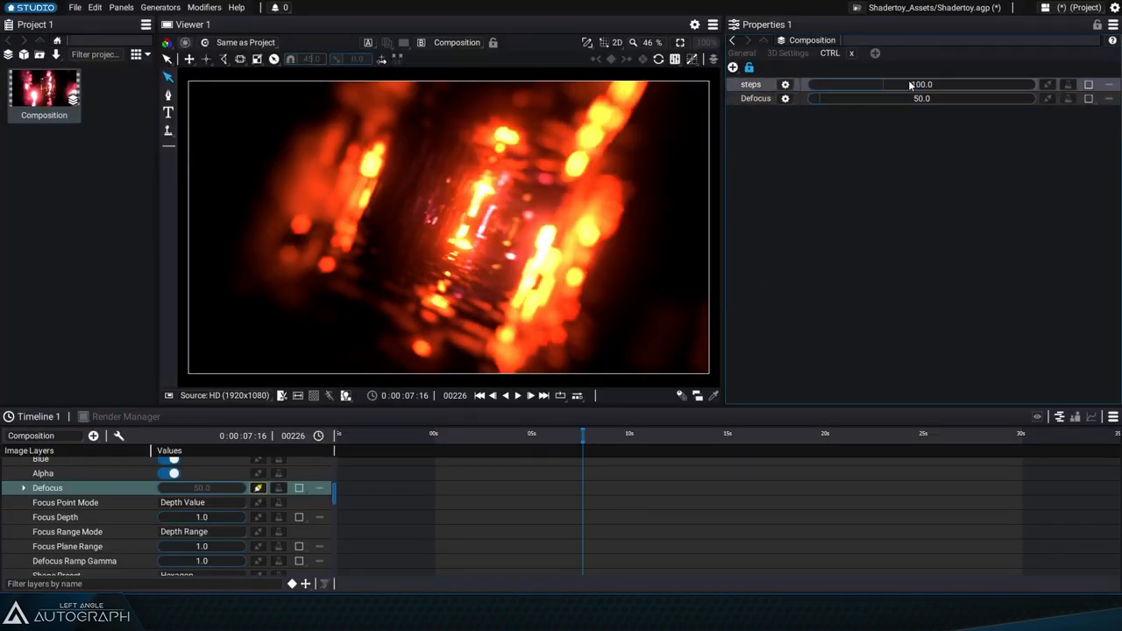
left_click(784, 84)
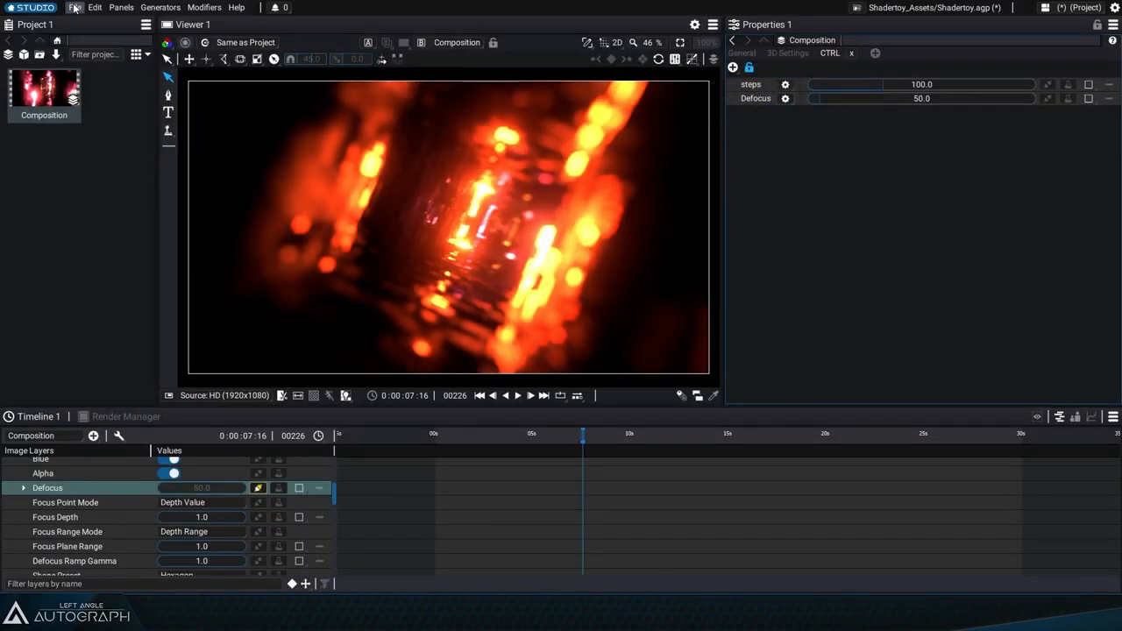
Export the package 'Corridor Travel' with Plug-in ID com.leftangle.shadertoy.Corridor
left_click(74, 7)
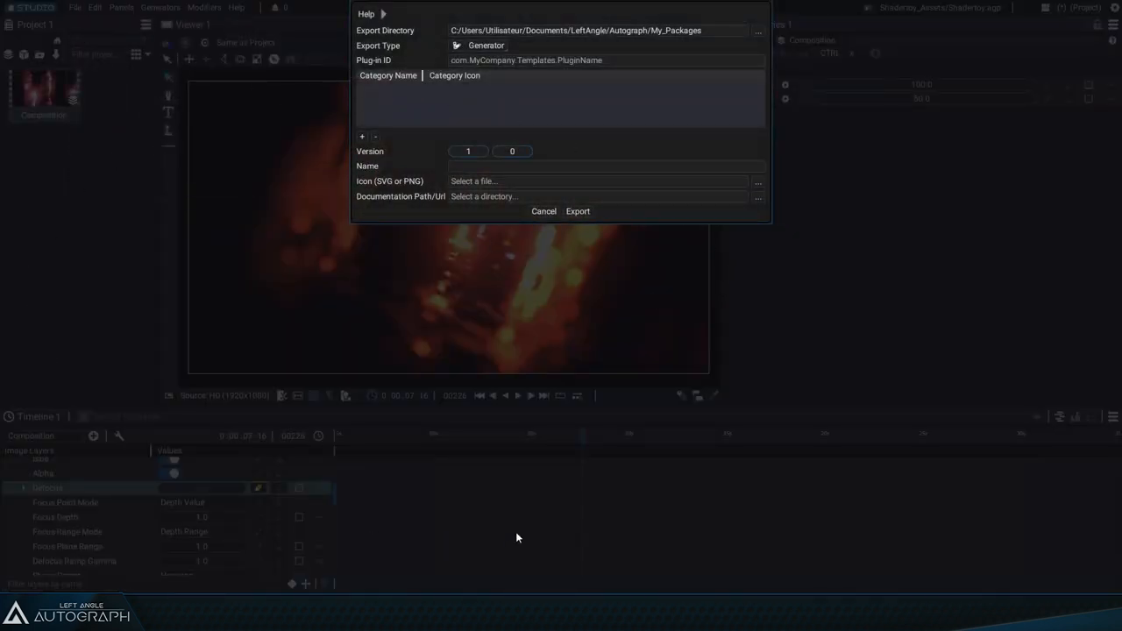
mouse_move(589, 370)
type("com.")
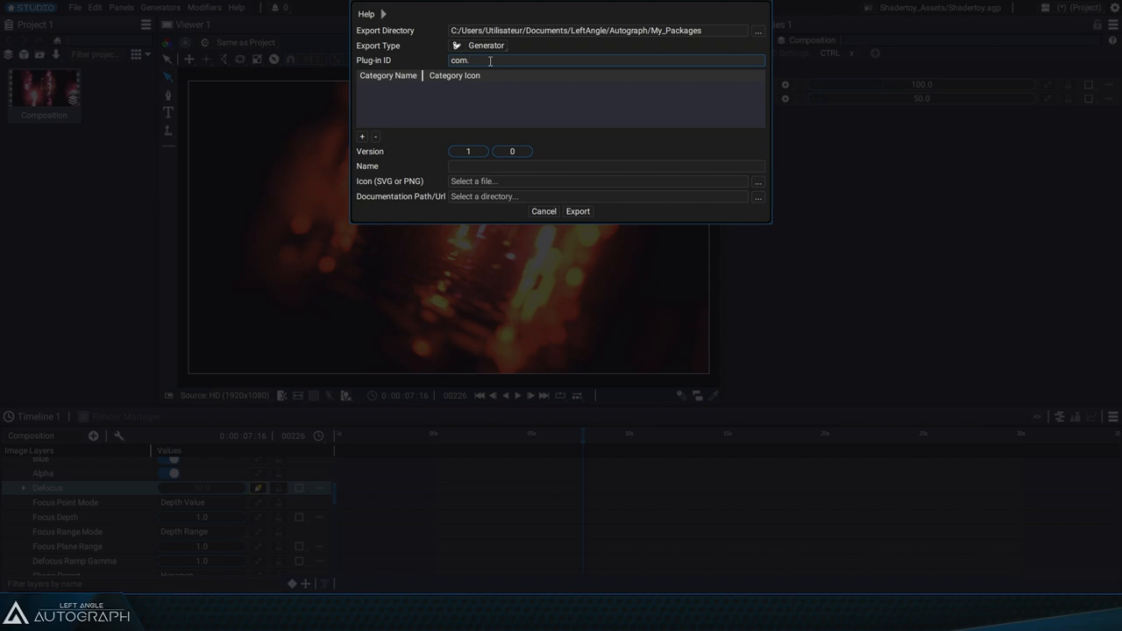
type("leftangle.")
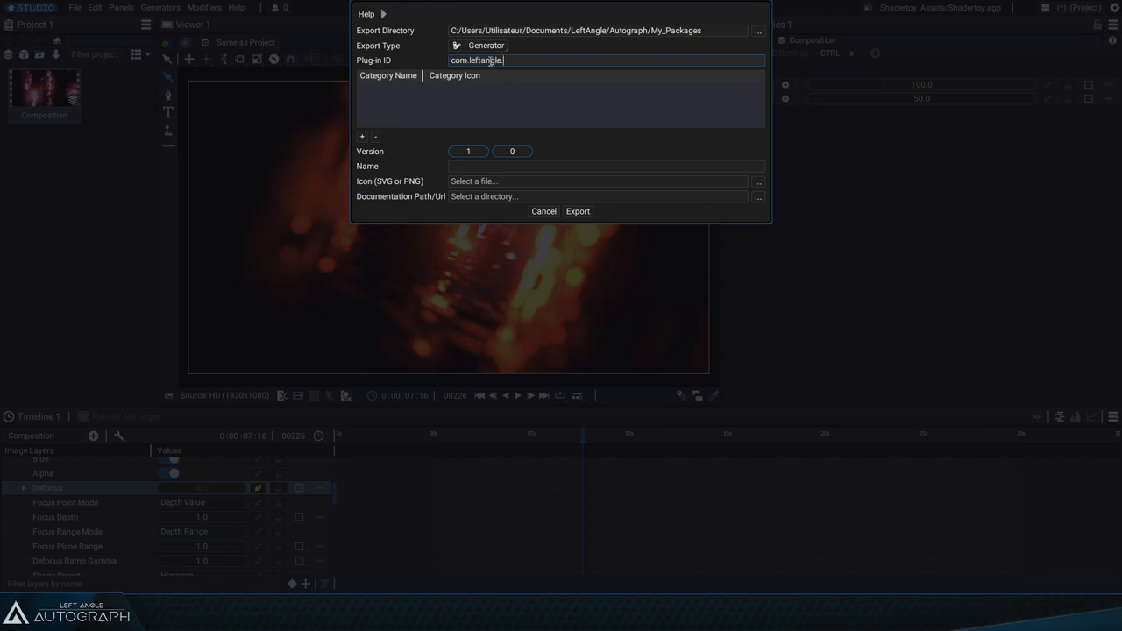
type("shader")
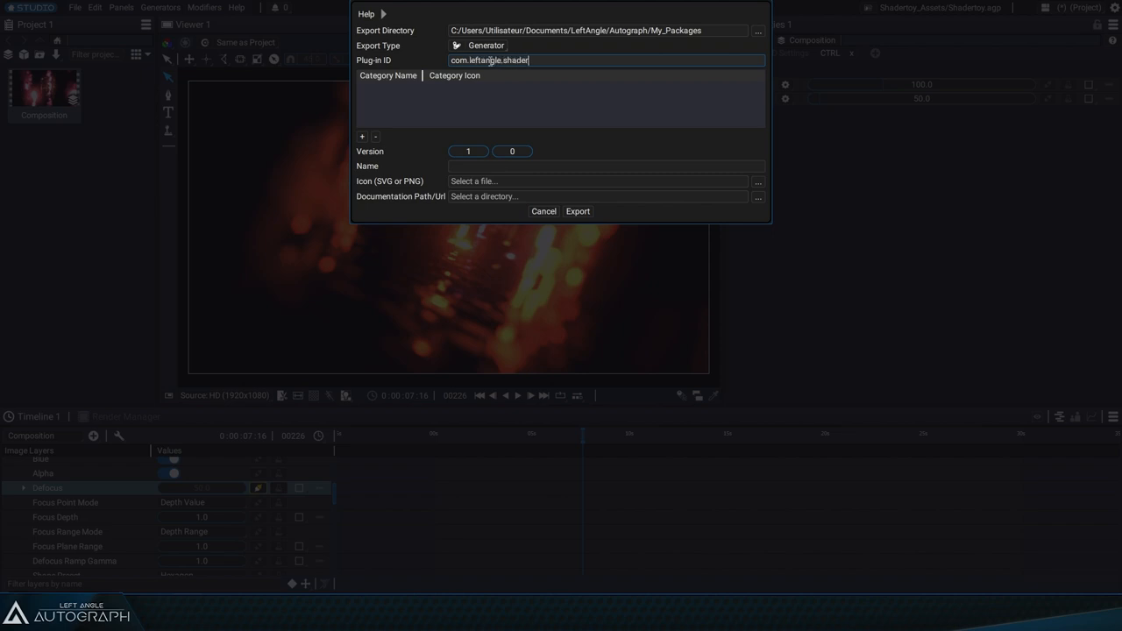
type("toy.")
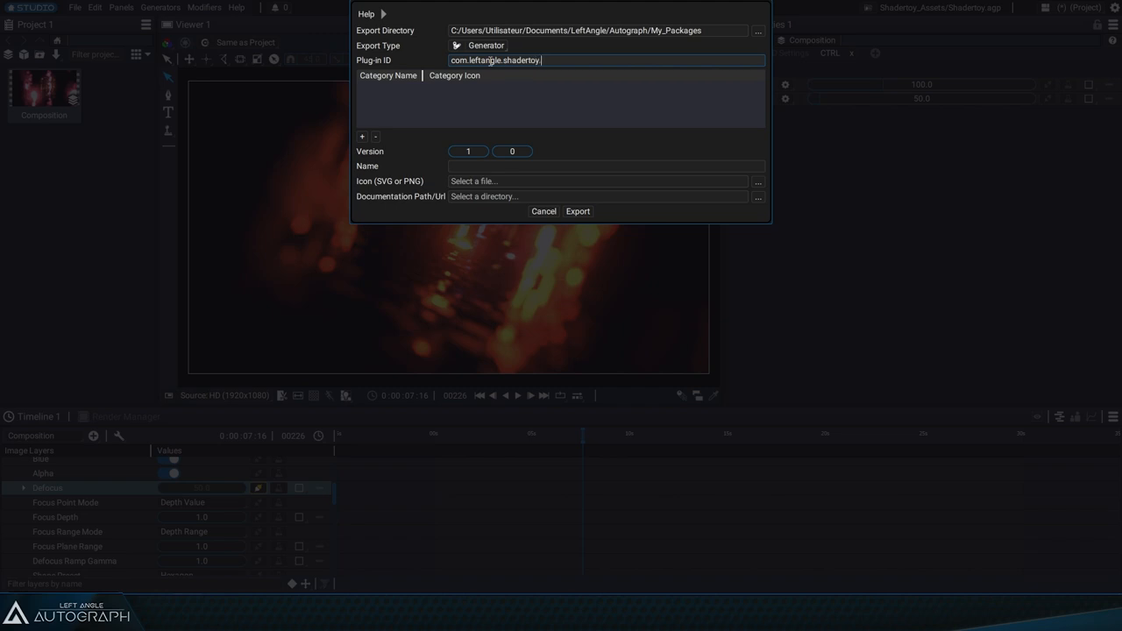
type("Corridor")
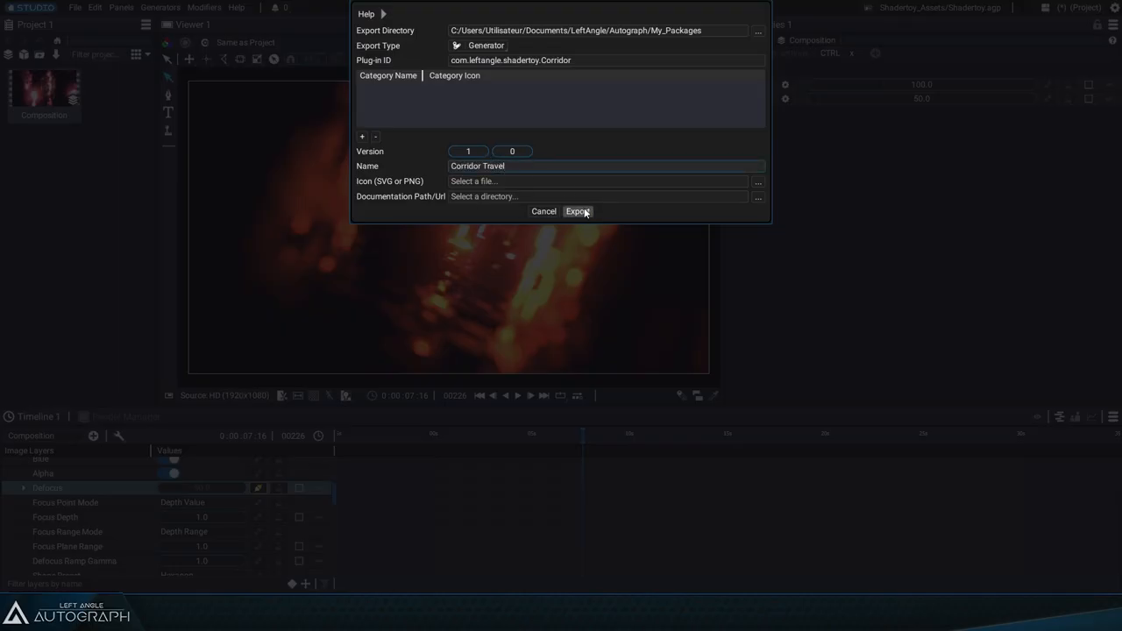
left_click(577, 211)
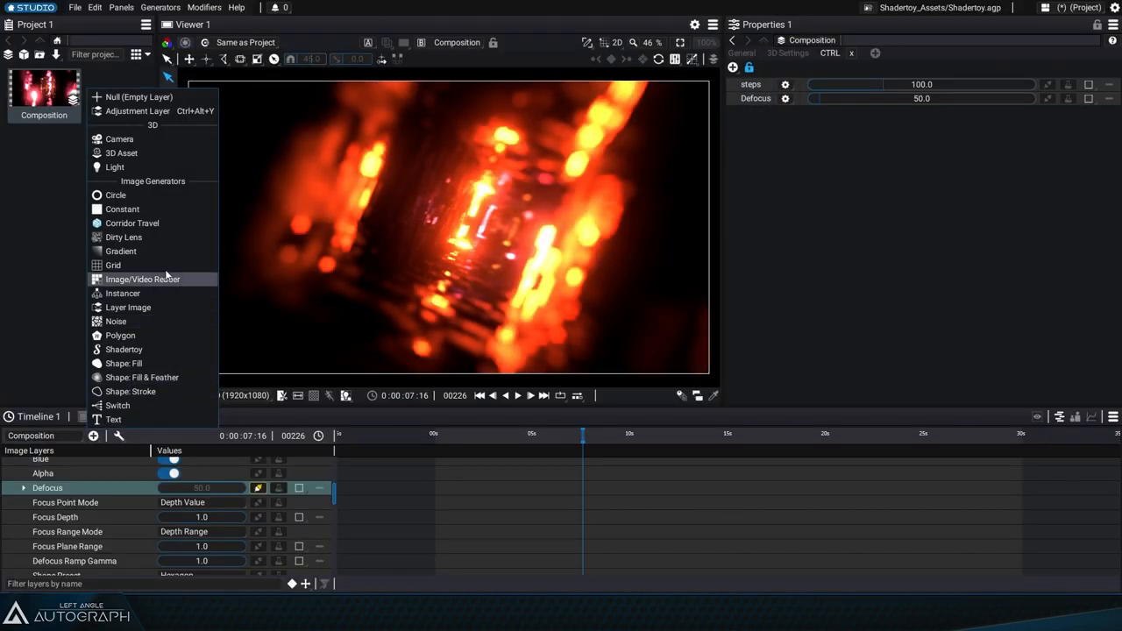
mouse_move(132, 223)
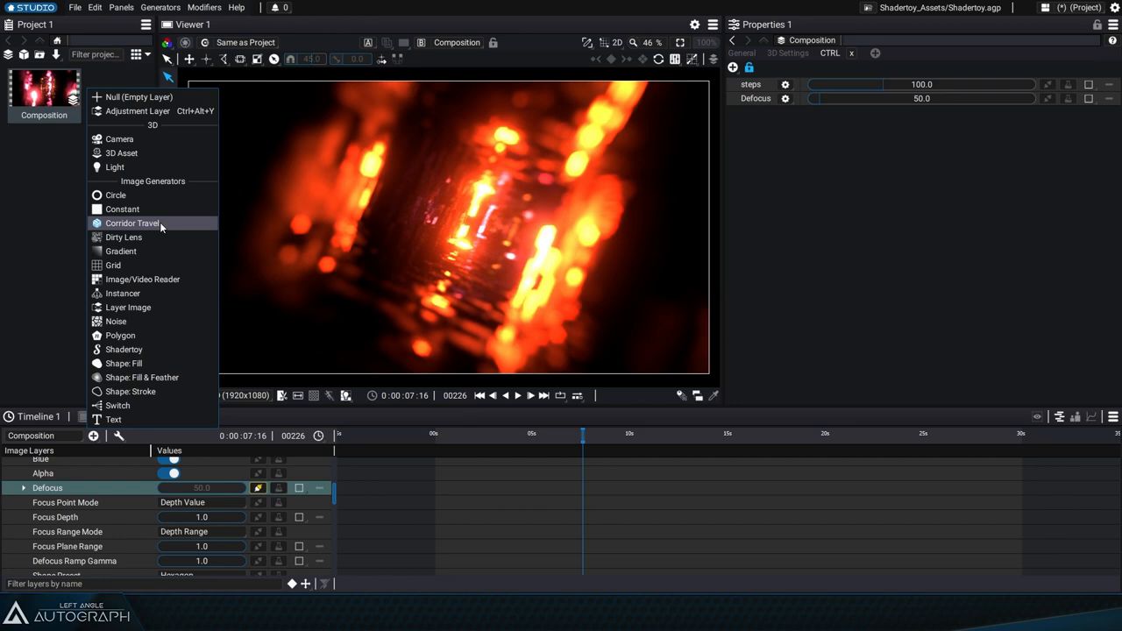
mouse_move(647, 493)
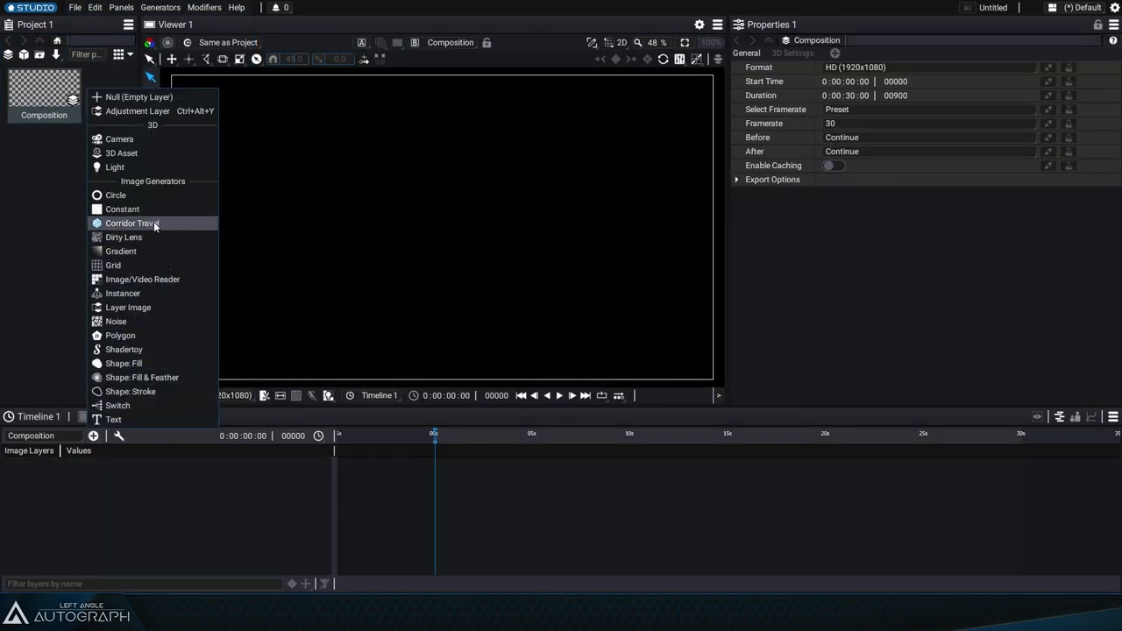
Add a Corridor Travel generator layer and lower its steps to about 73
left_click(132, 223)
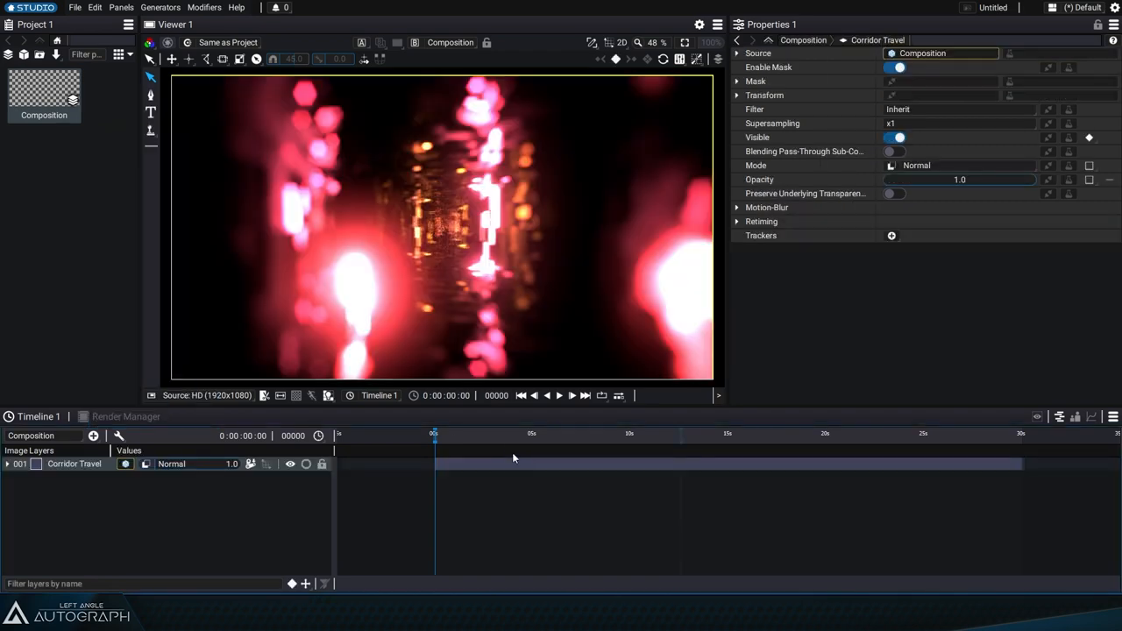
left_click(630, 433)
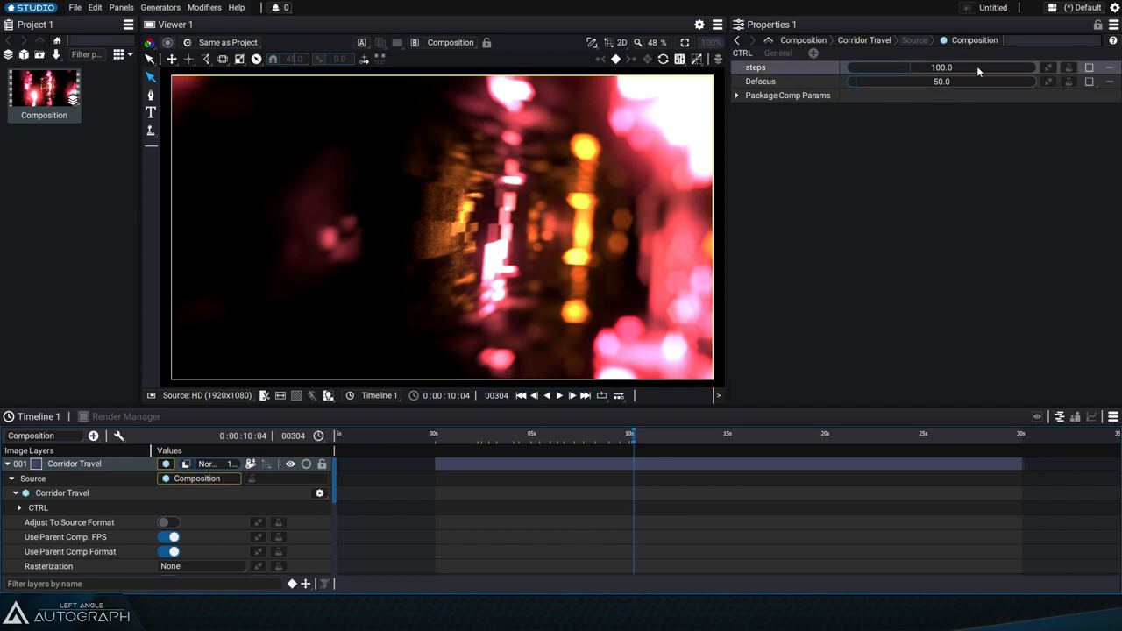
left_click_drag(943, 67, 911, 68)
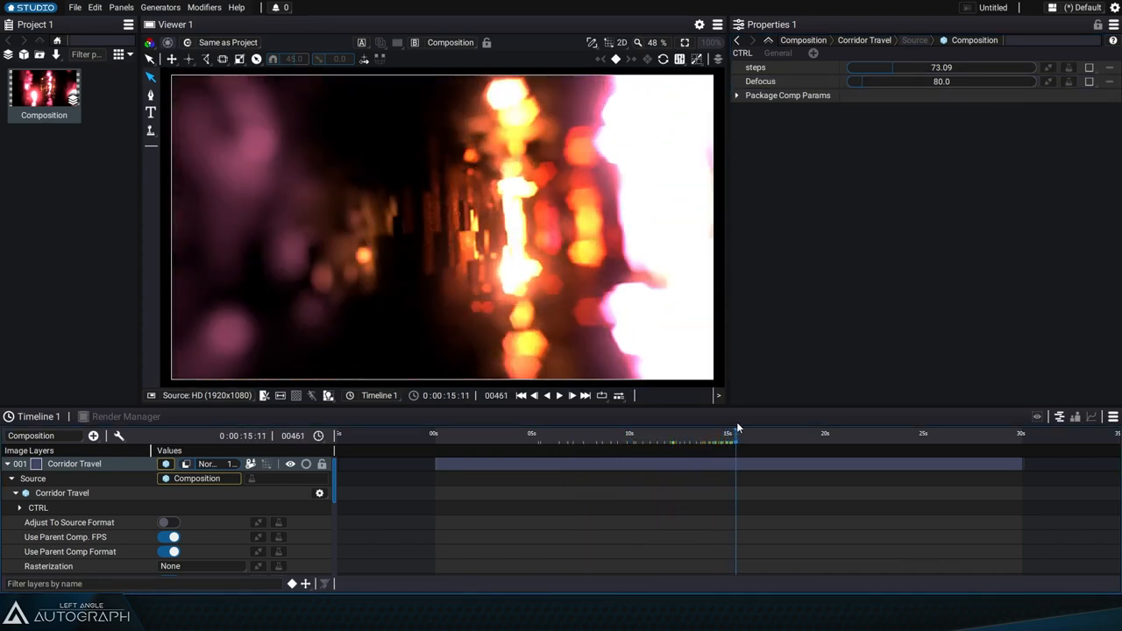
left_click(783, 433)
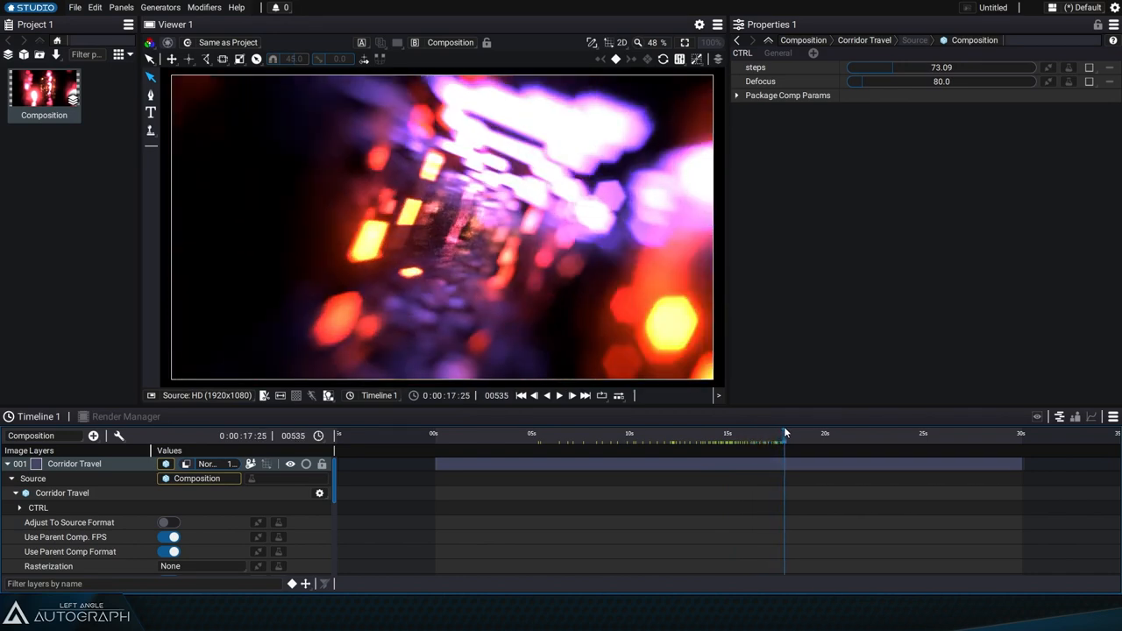